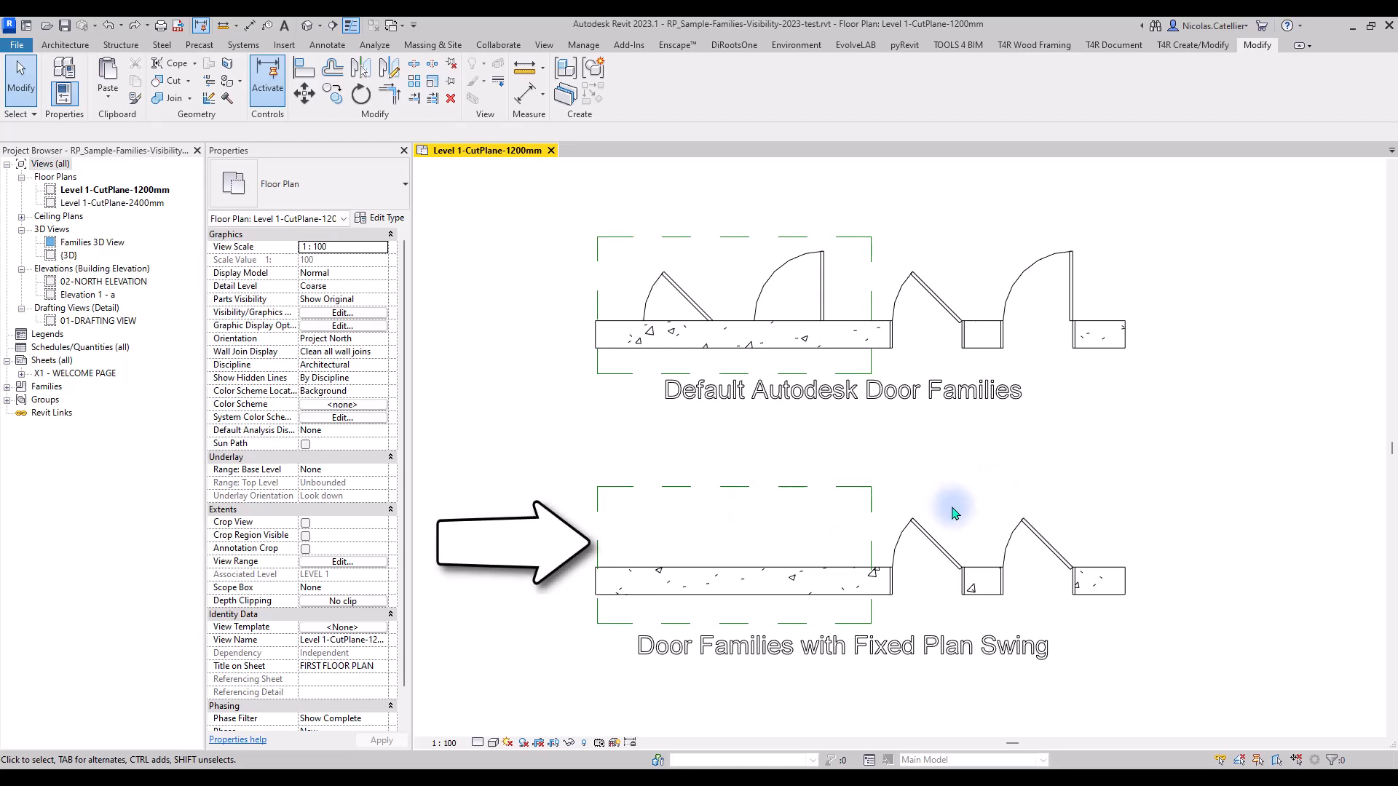
- Select the rightmost default interior single-panel wood door in the upper row
{"action": "left_click", "coordinate": [1025, 289]}
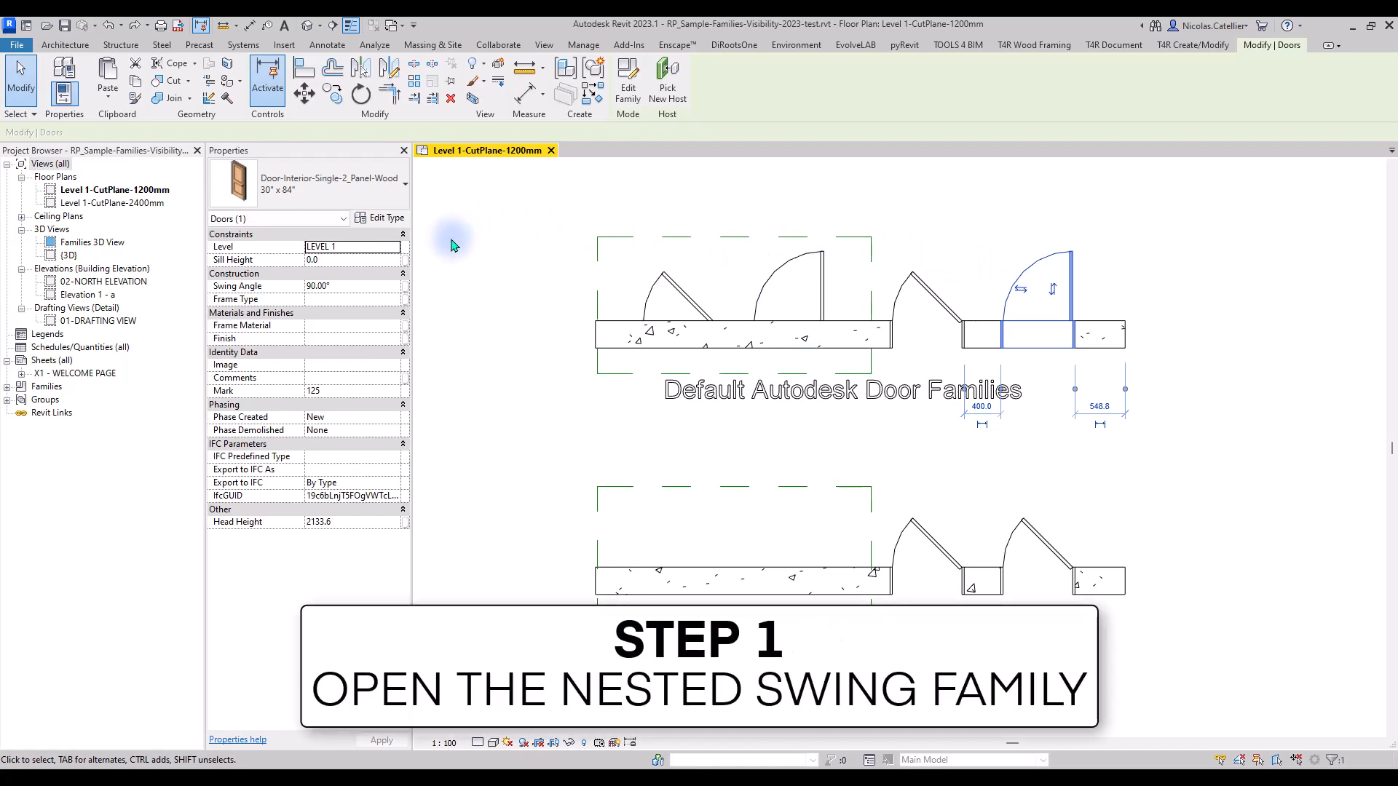
{"action": "mouse_move", "coordinate": [628, 73]}
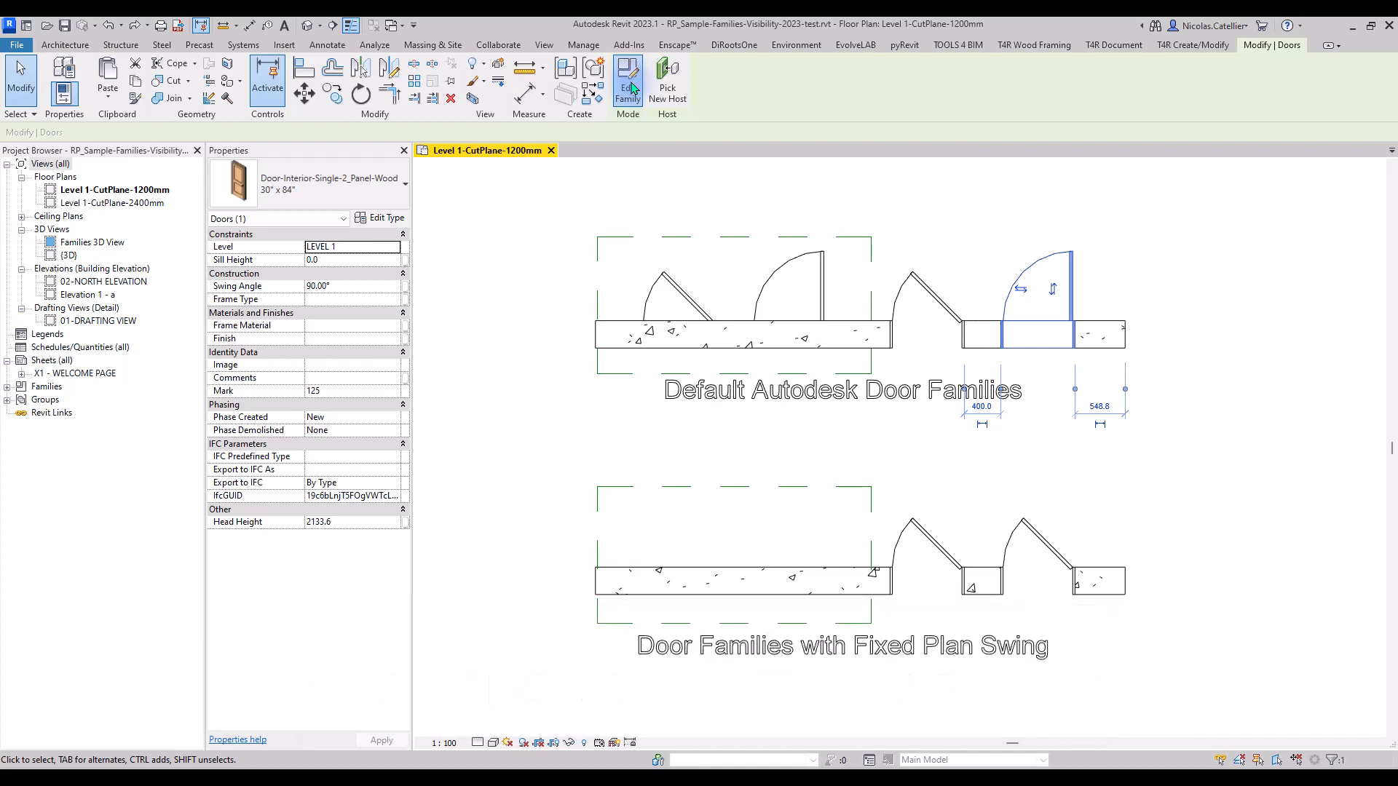
- Edit the door family, then edit its nested Door Swing-Single family from the Ref. Level plan
{"action": "left_click", "coordinate": [627, 73]}
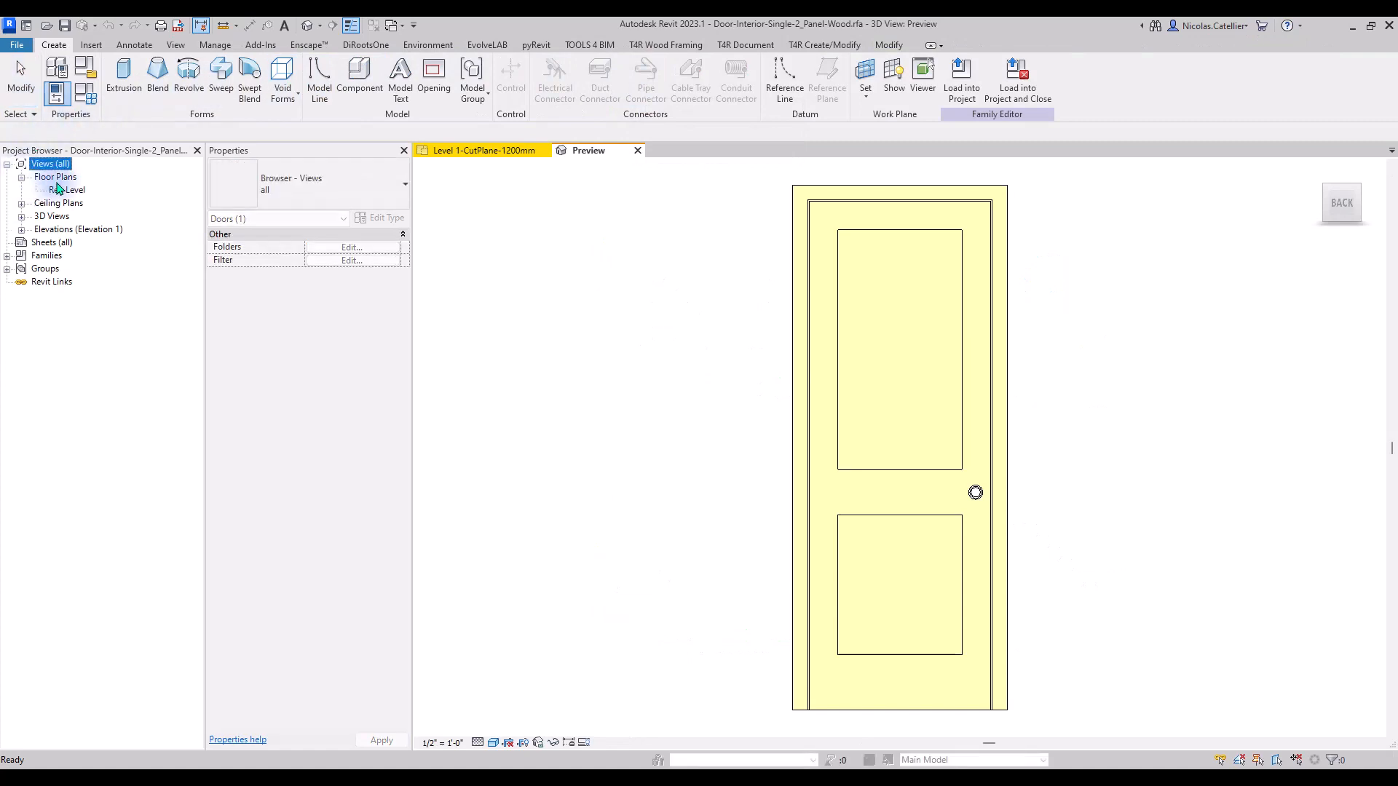
{"action": "double_click", "coordinate": [70, 190]}
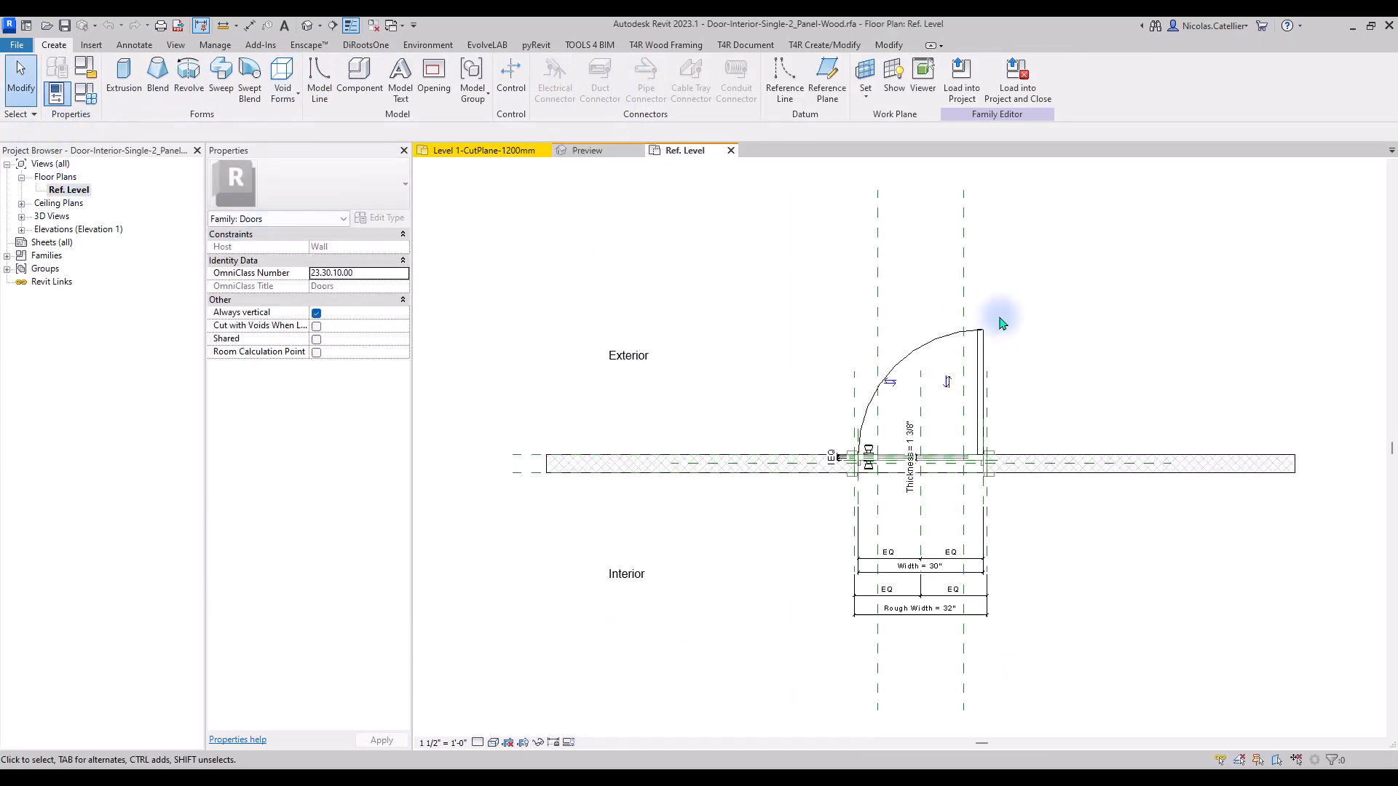
{"action": "left_click", "coordinate": [979, 335]}
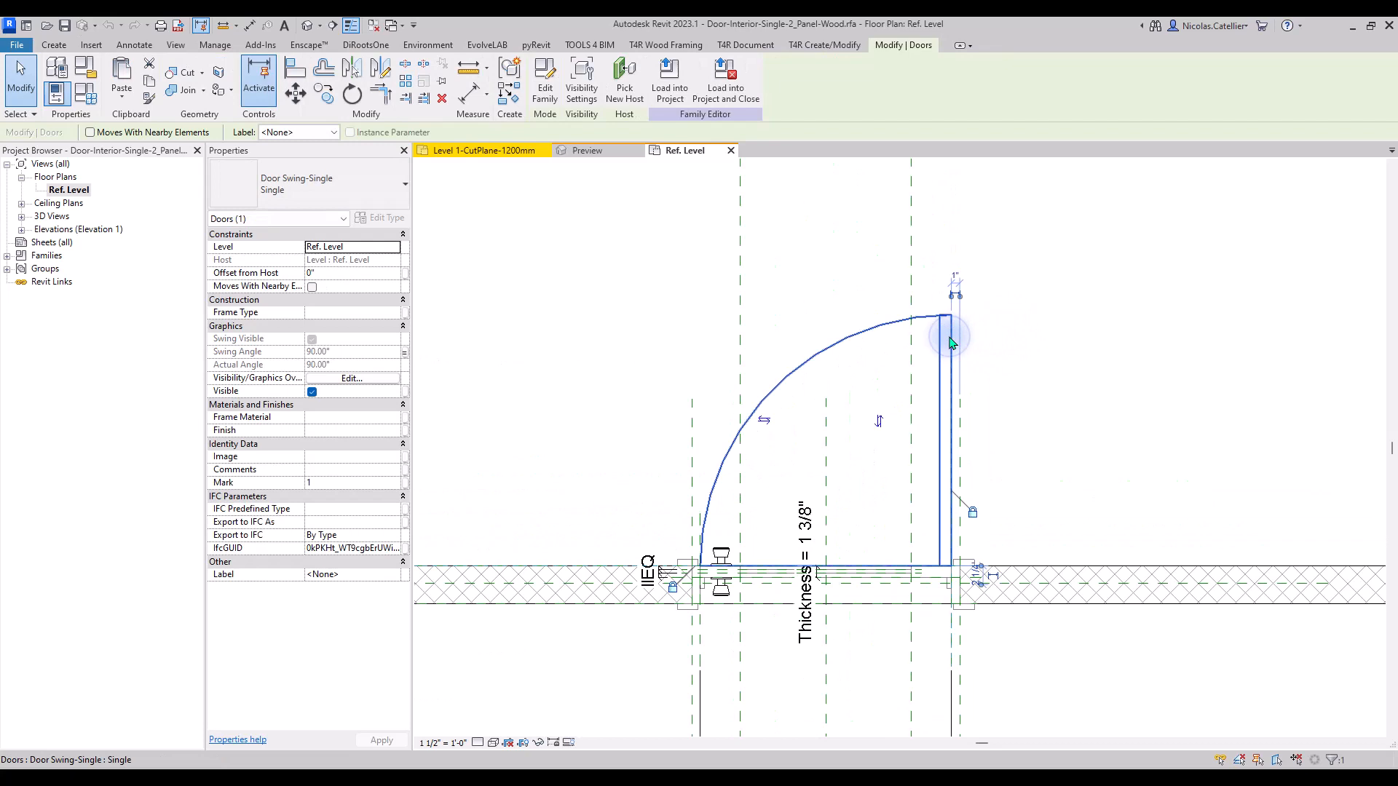
{"action": "left_click", "coordinate": [762, 271]}
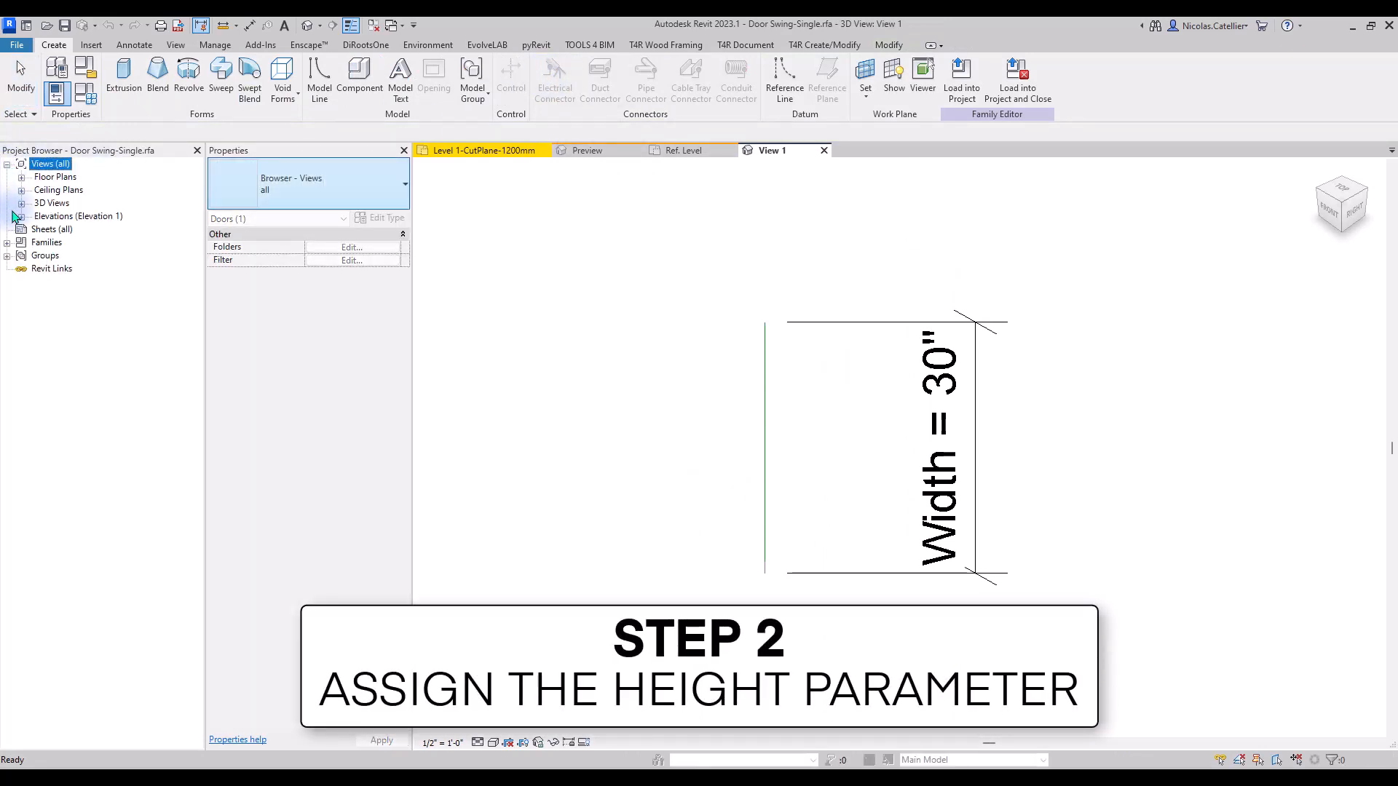
- In the Front elevation, add a horizontal reference plane dimensioned to Ref. Level and labelled Height
{"action": "left_click", "coordinate": [57, 241]}
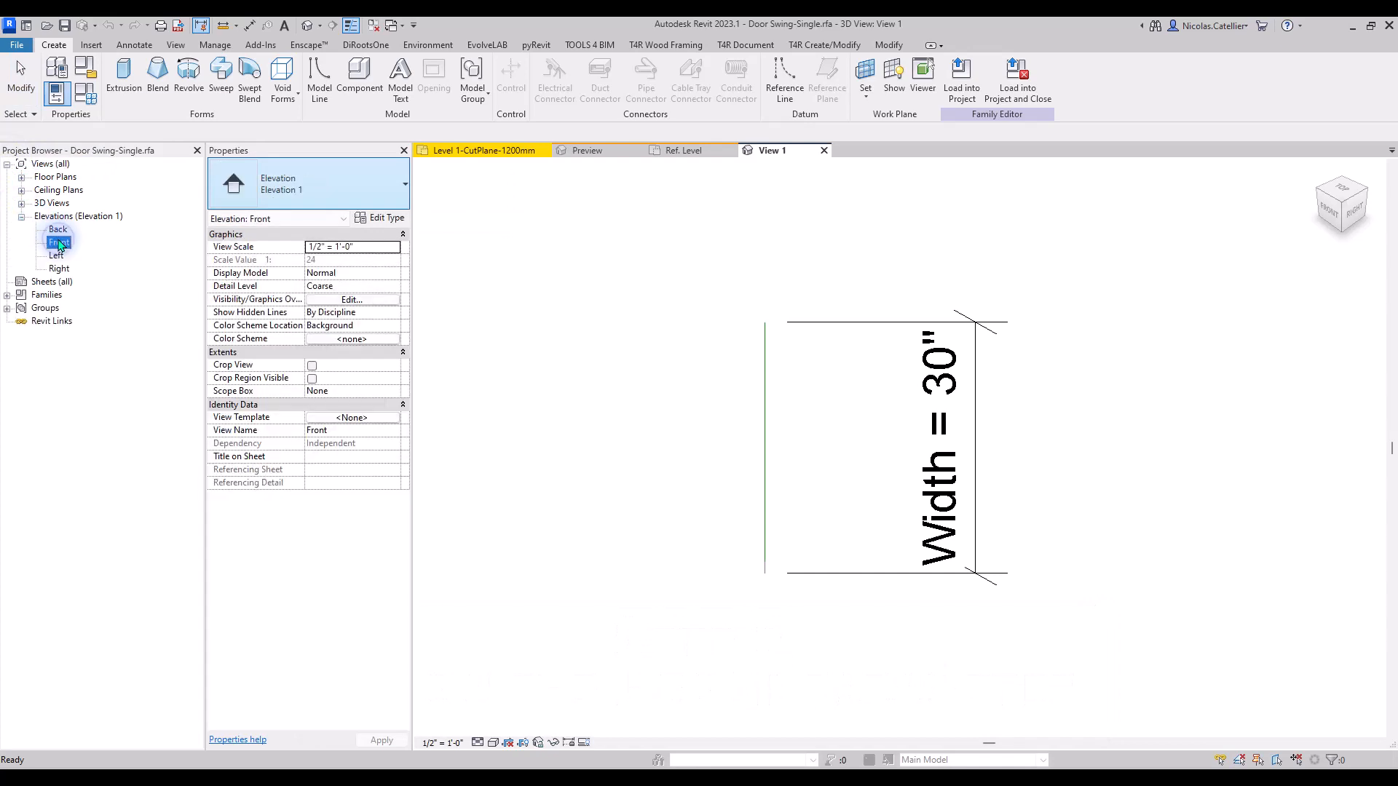
{"action": "double_click", "coordinate": [59, 242]}
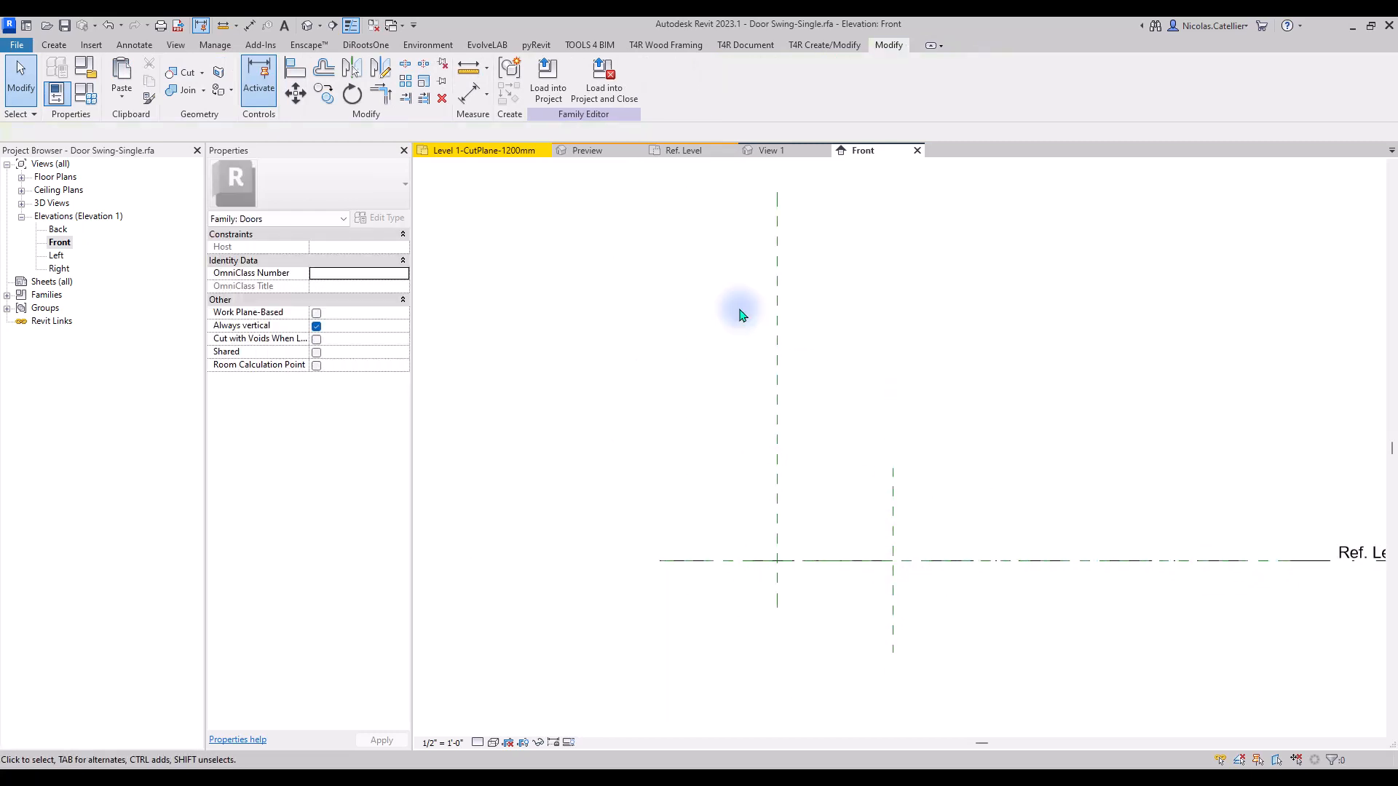
{"action": "left_click", "coordinate": [52, 44]}
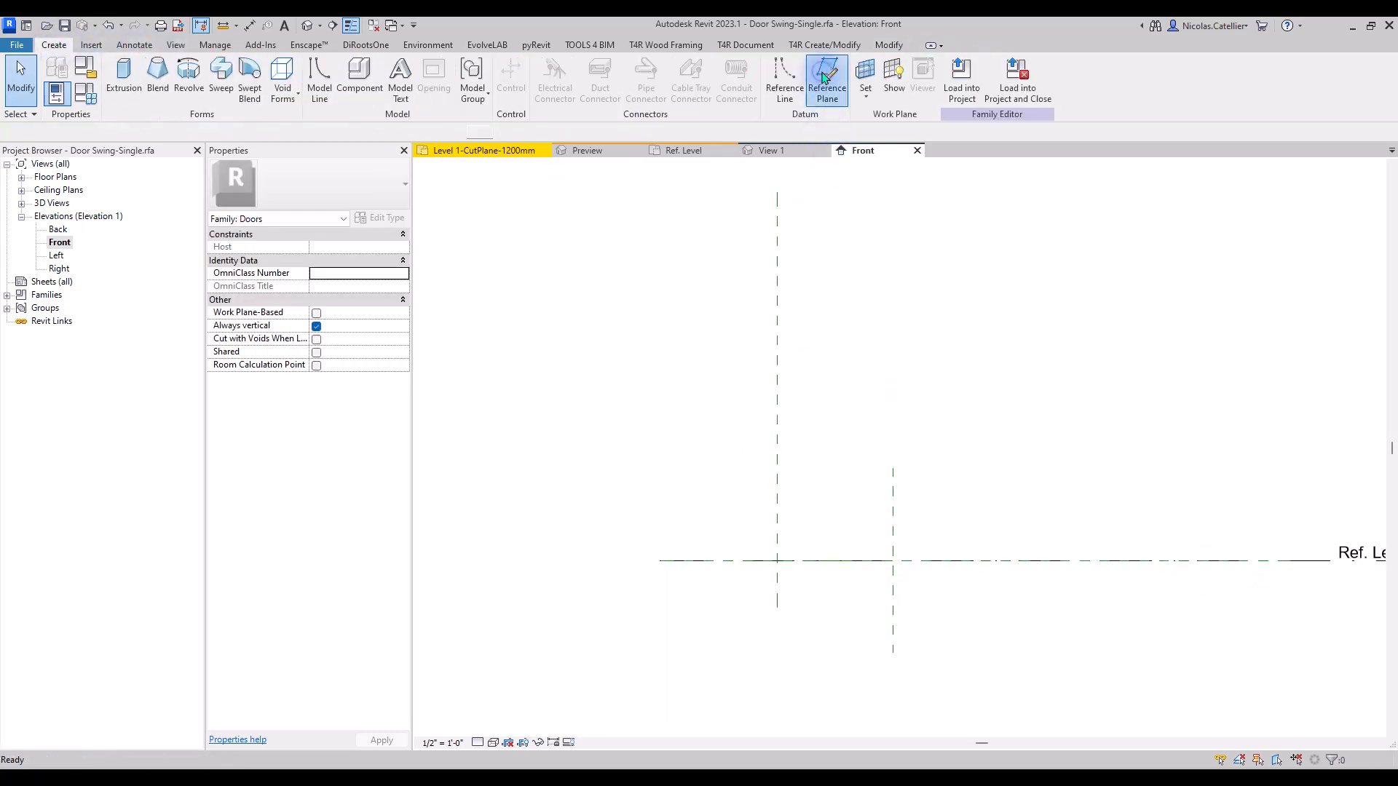
{"action": "left_click", "coordinate": [827, 76]}
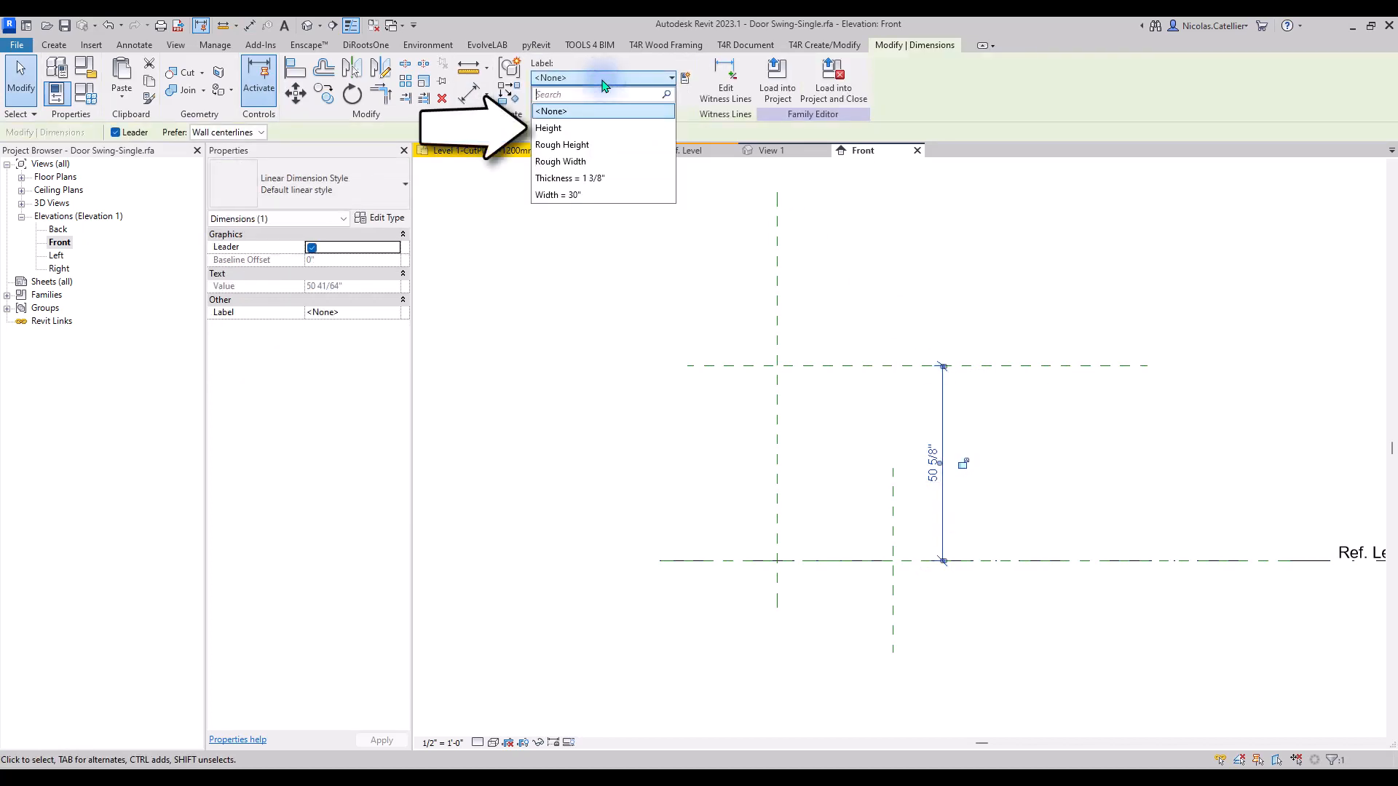
{"action": "left_click", "coordinate": [548, 128]}
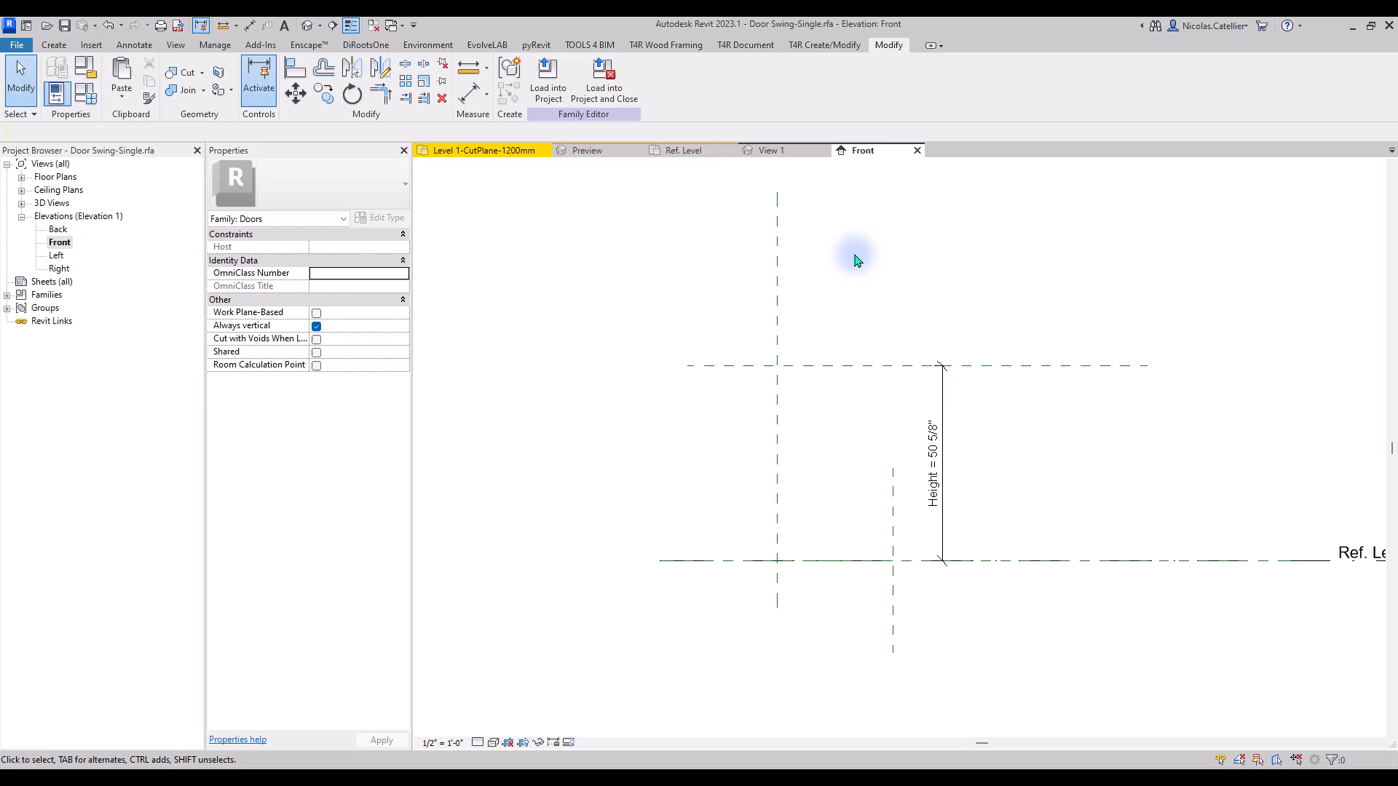
{"action": "left_click", "coordinate": [53, 43]}
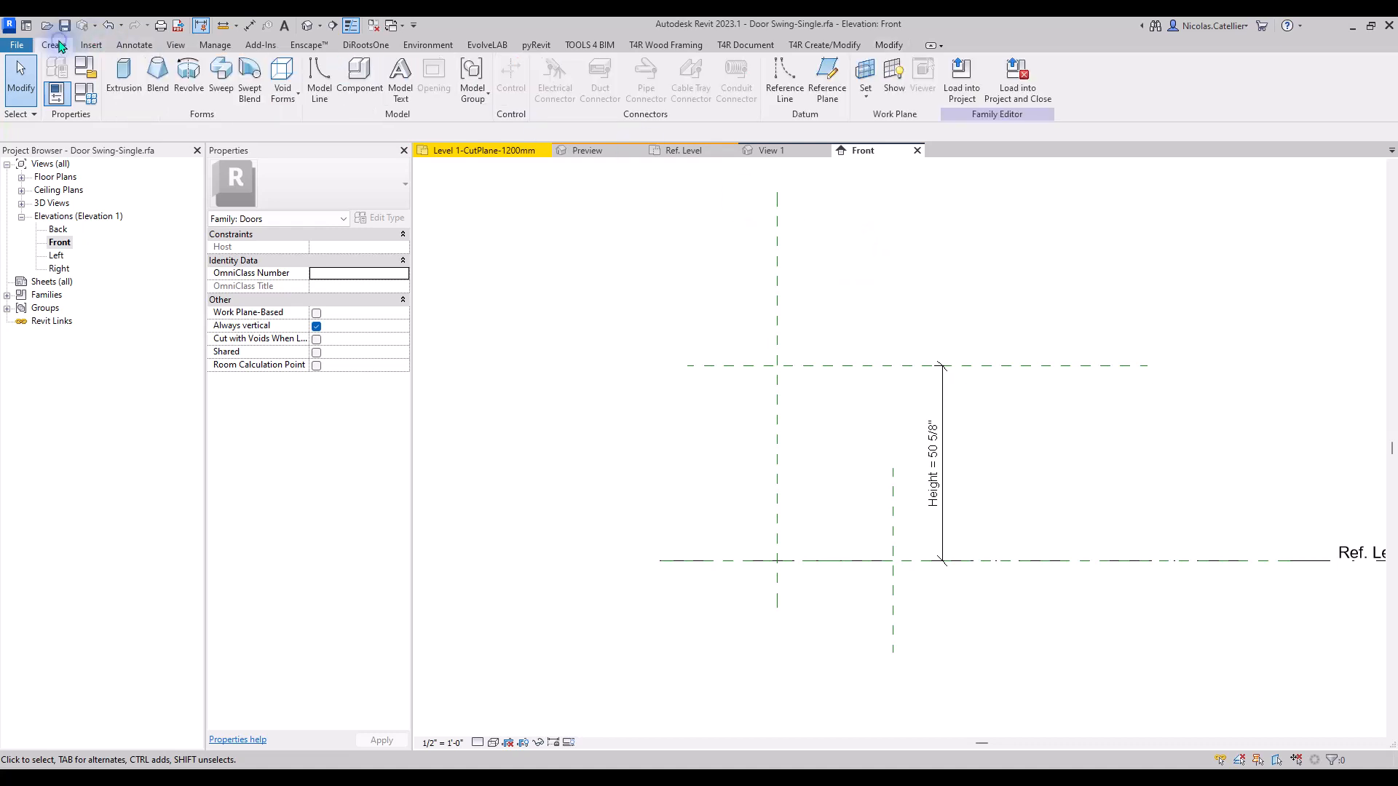
- Draw a vertical model line from Ref. Level, align it to the Height plane, and set it to <Invisible lines>
{"action": "left_click", "coordinate": [318, 72]}
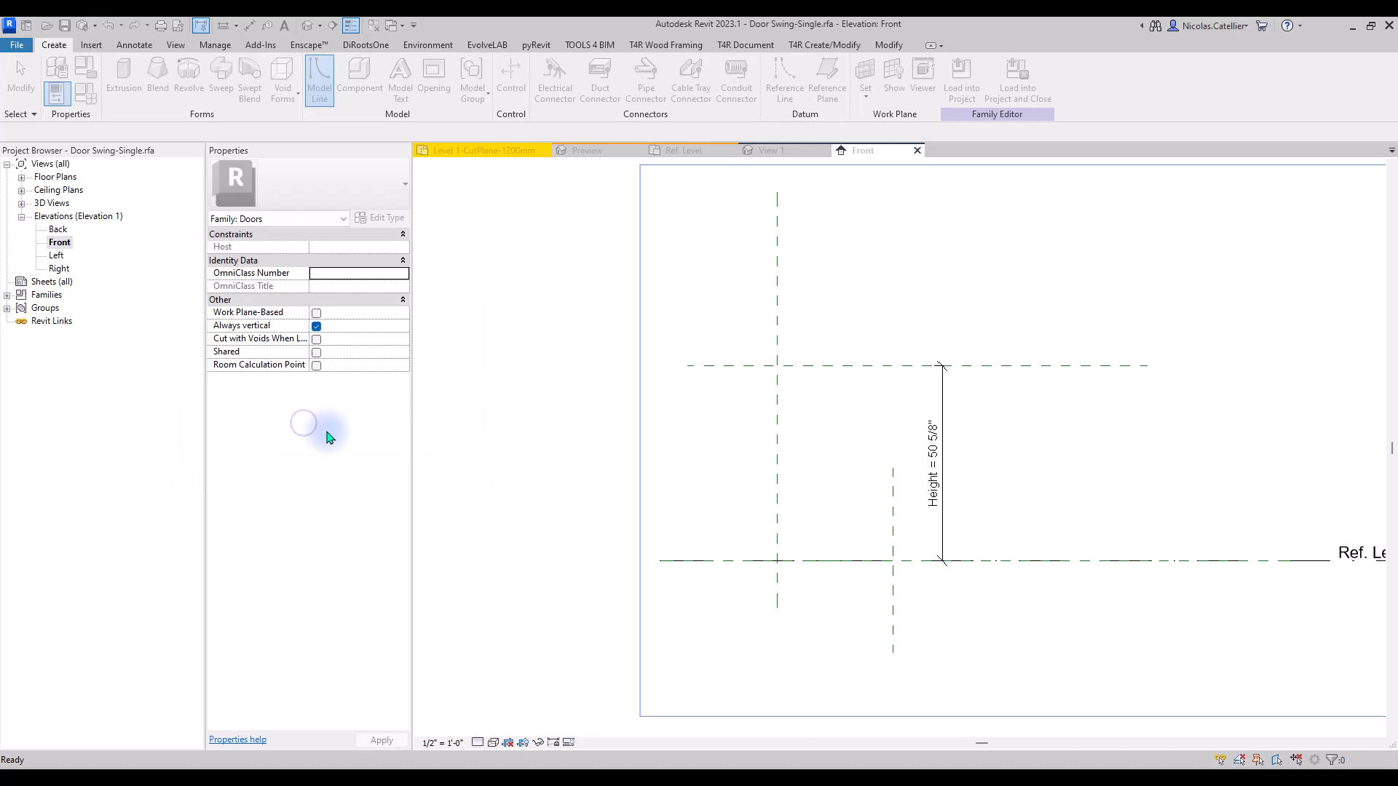
{"action": "left_click", "coordinate": [318, 73]}
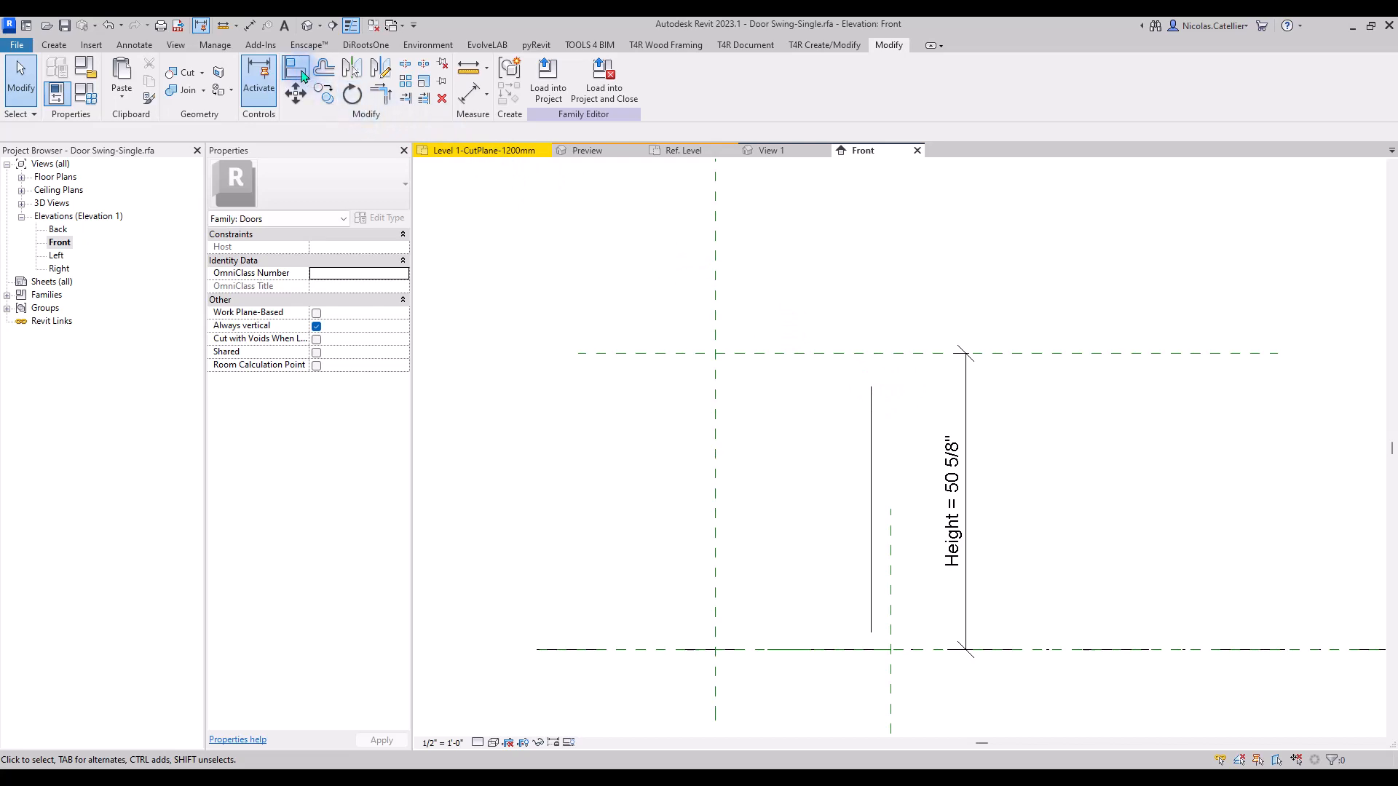
{"action": "left_click", "coordinate": [295, 69]}
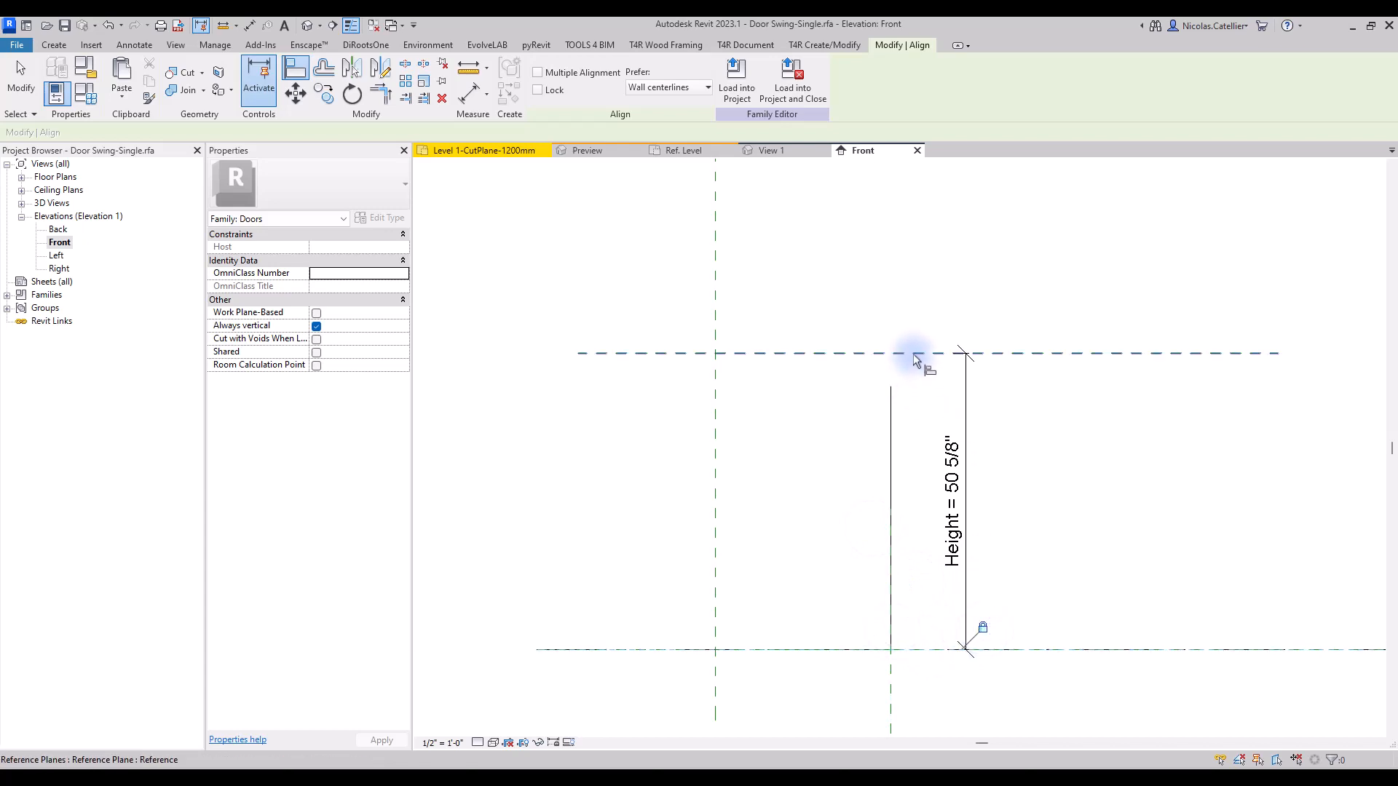
{"action": "left_click", "coordinate": [915, 354]}
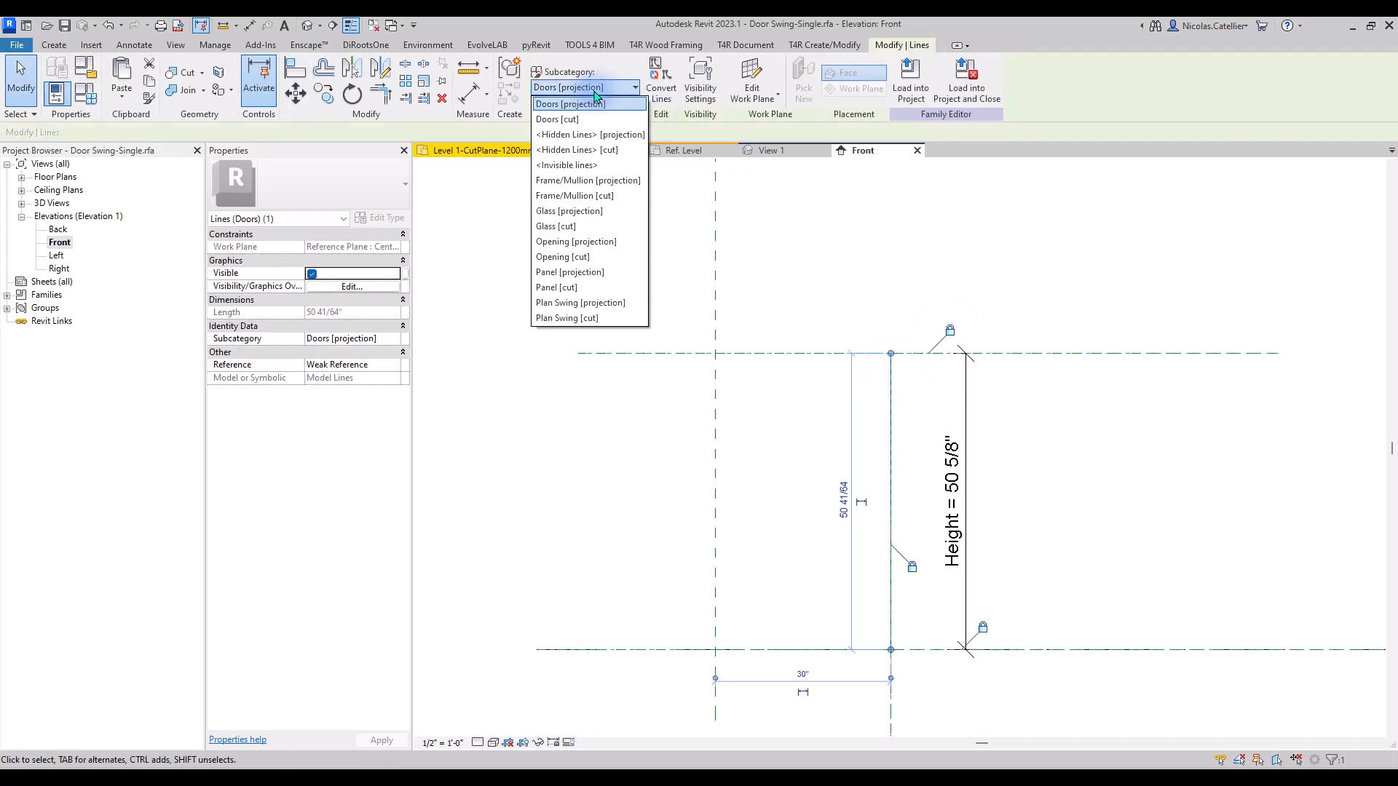
{"action": "left_click", "coordinate": [565, 164]}
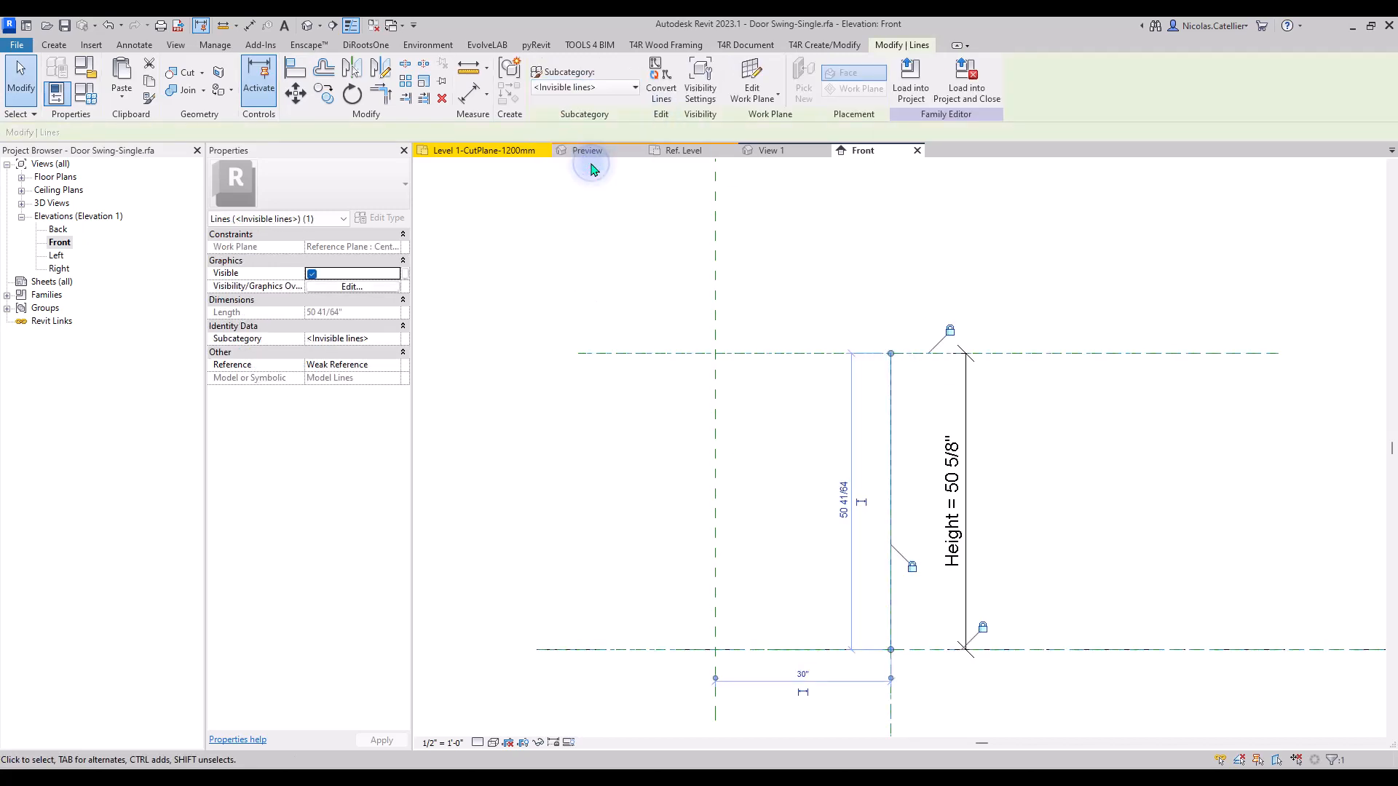
{"action": "left_click", "coordinate": [772, 230]}
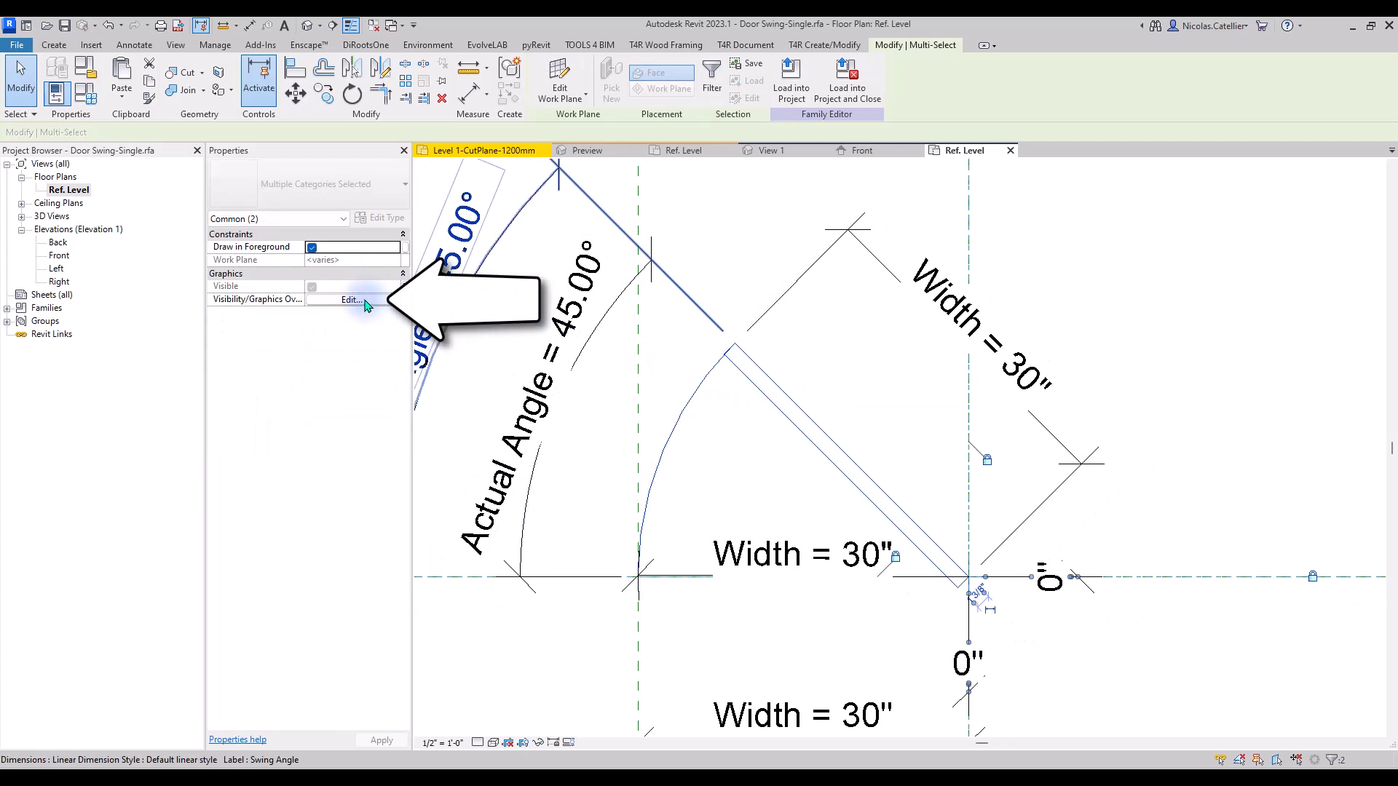
- Set the swing's plan elements to Show only if Instance is cut via Visibility/Graphics Overrides
{"action": "left_click", "coordinate": [350, 300]}
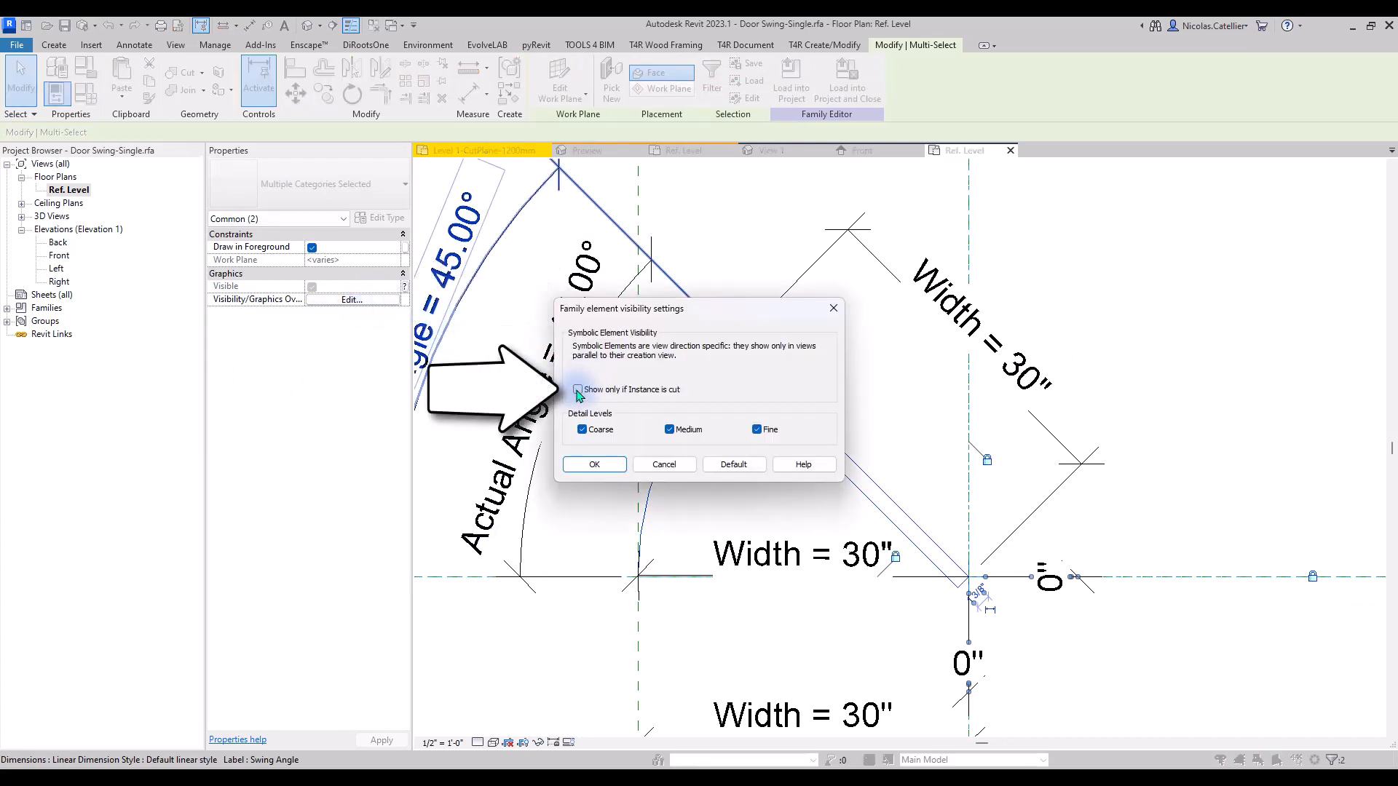
{"action": "left_click", "coordinate": [577, 390]}
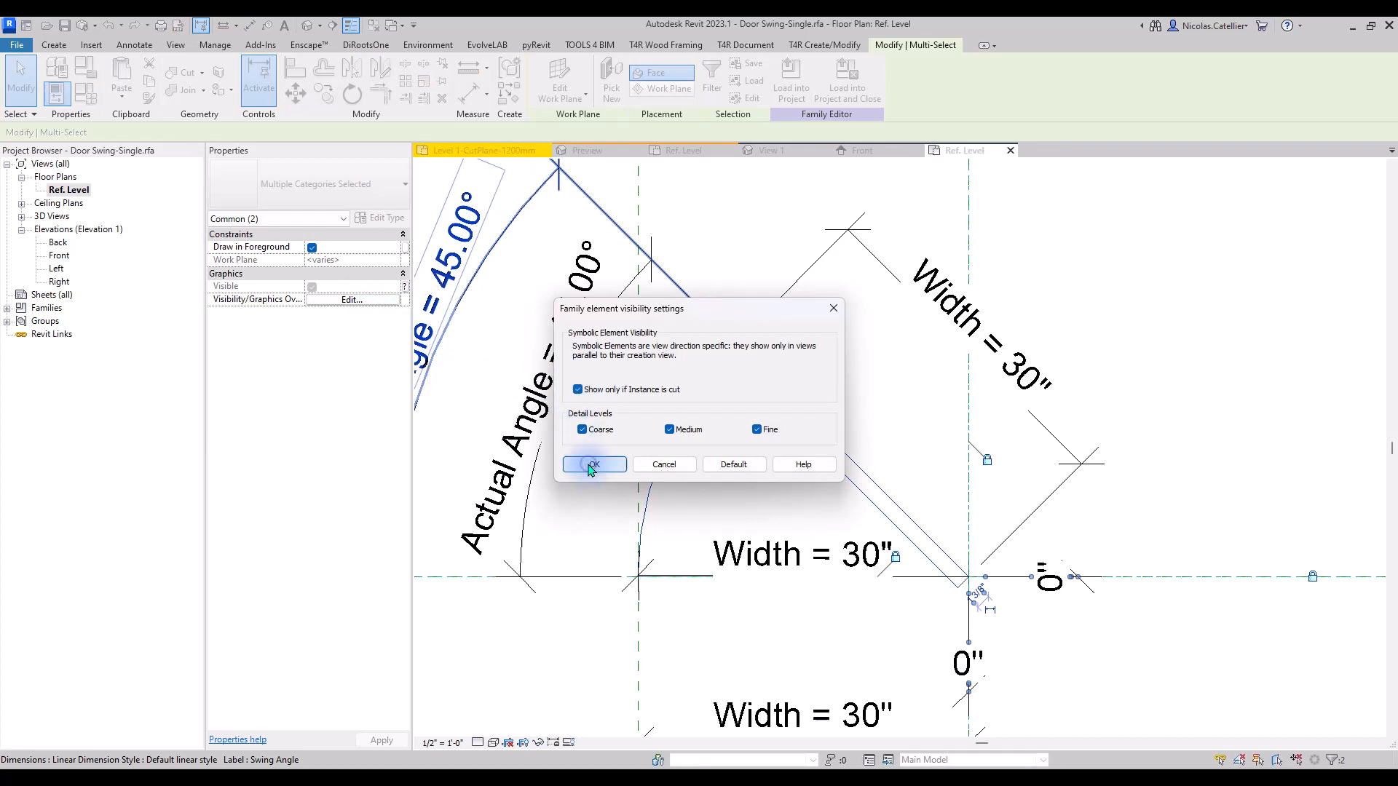
{"action": "left_click", "coordinate": [594, 464]}
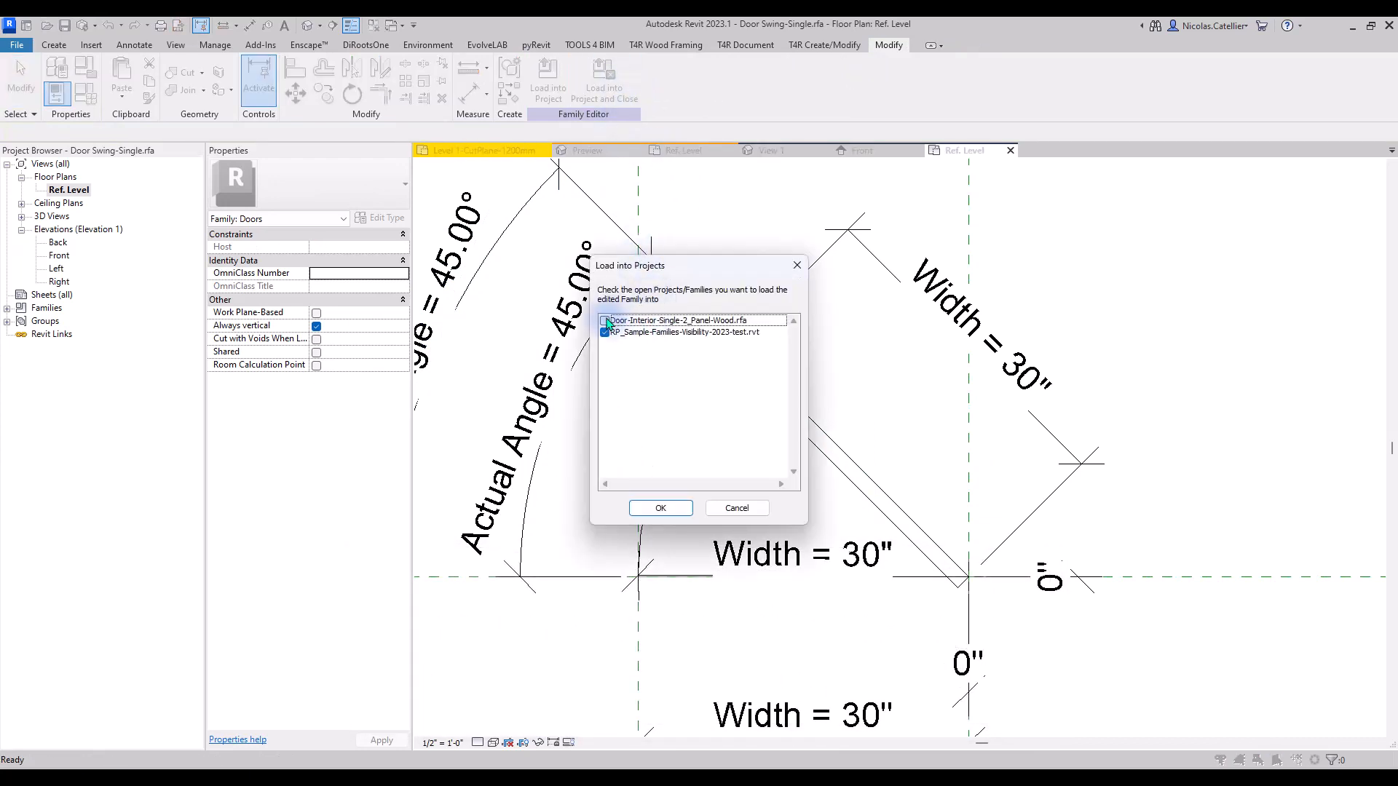
- Load the updated swing into the wood door family only
{"action": "left_click", "coordinate": [604, 332]}
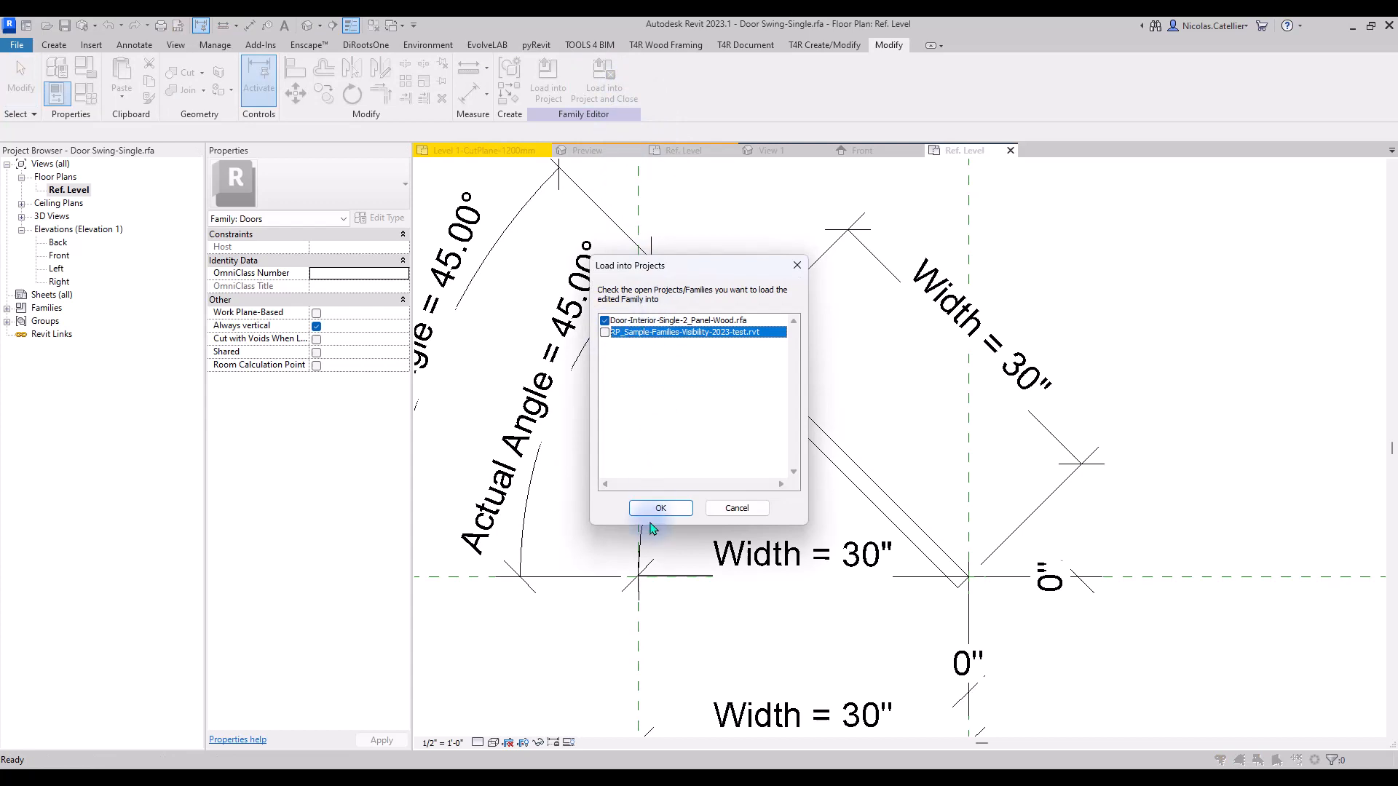
{"action": "left_click", "coordinate": [661, 508]}
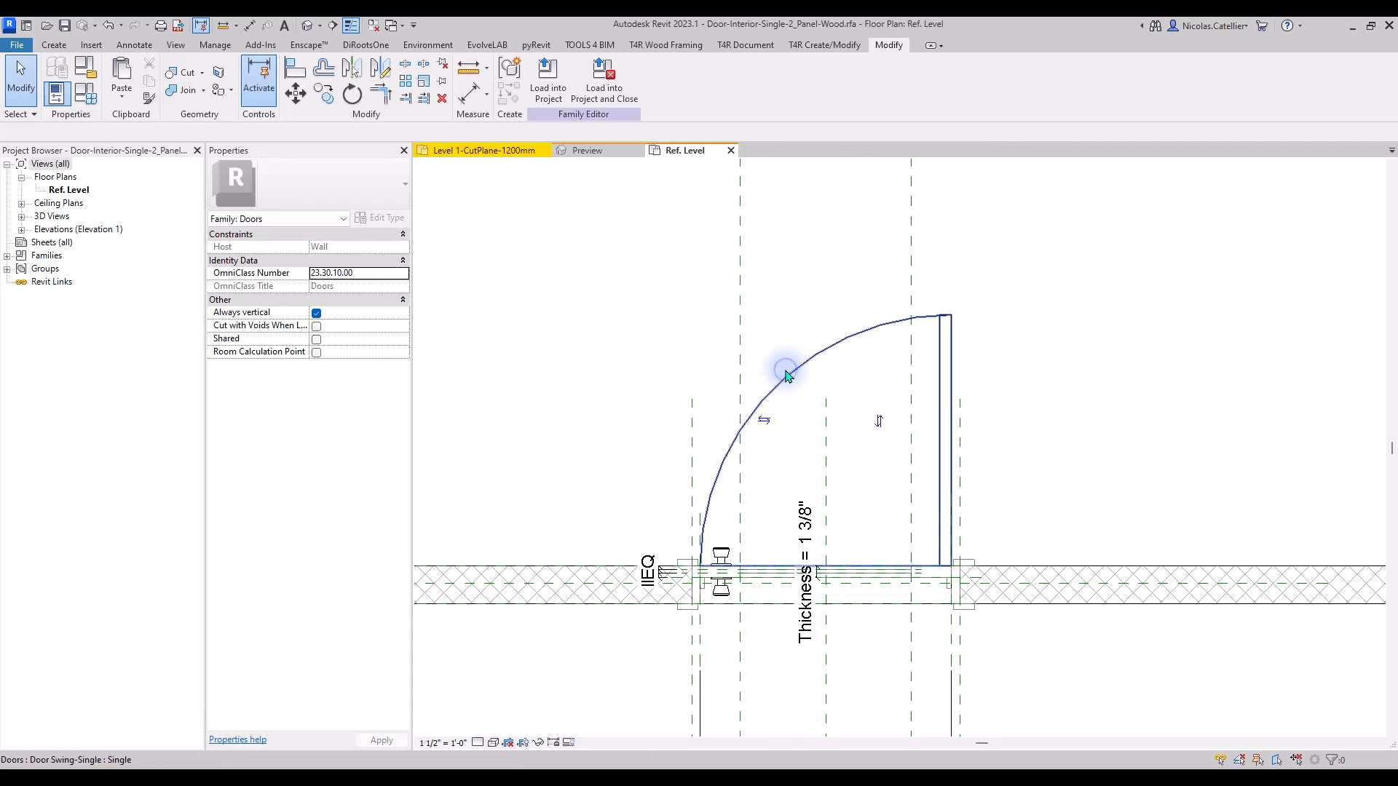
- Associate the nested swing's Height type parameter with the door's Height parameter
{"action": "left_click", "coordinate": [787, 375]}
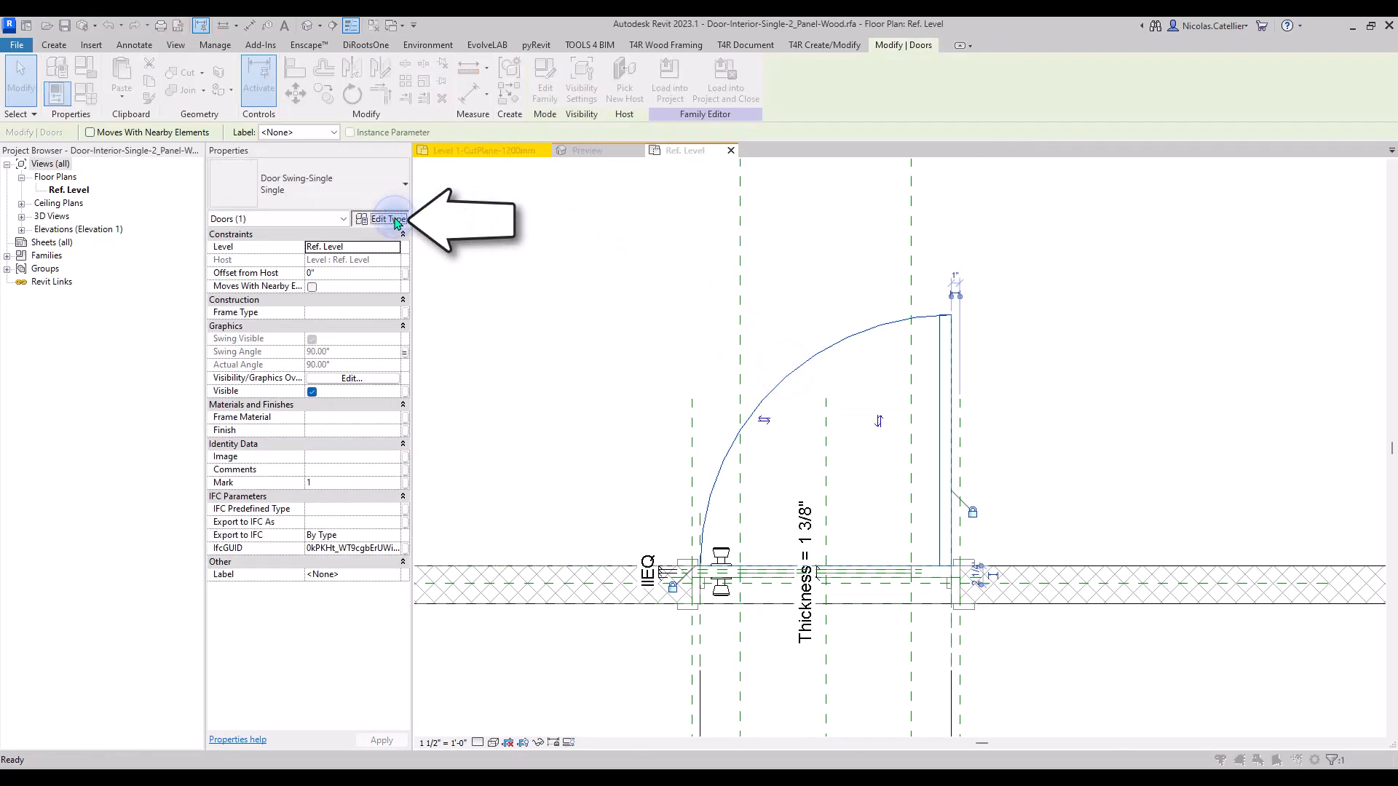
{"action": "left_click", "coordinate": [382, 219]}
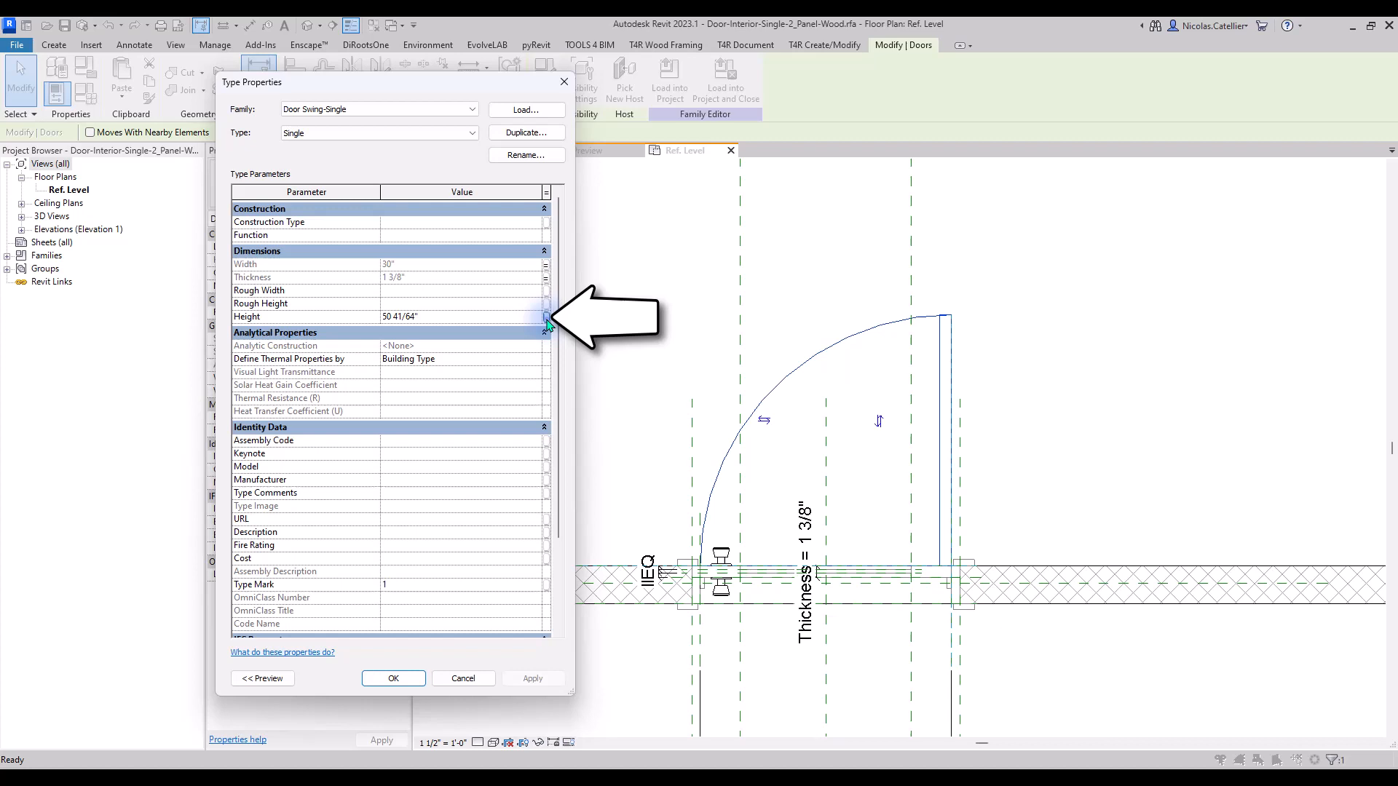
{"action": "left_click", "coordinate": [544, 316]}
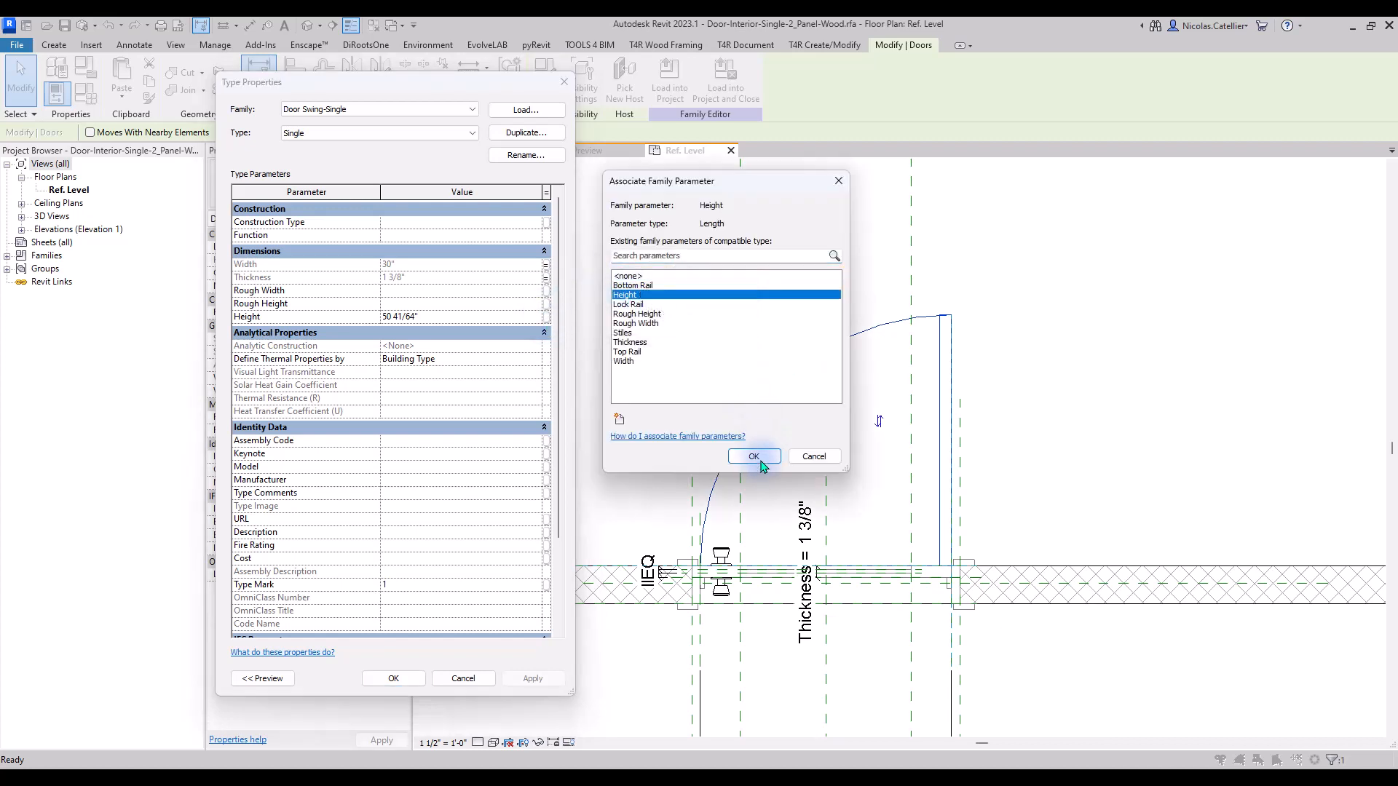
{"action": "left_click", "coordinate": [755, 456]}
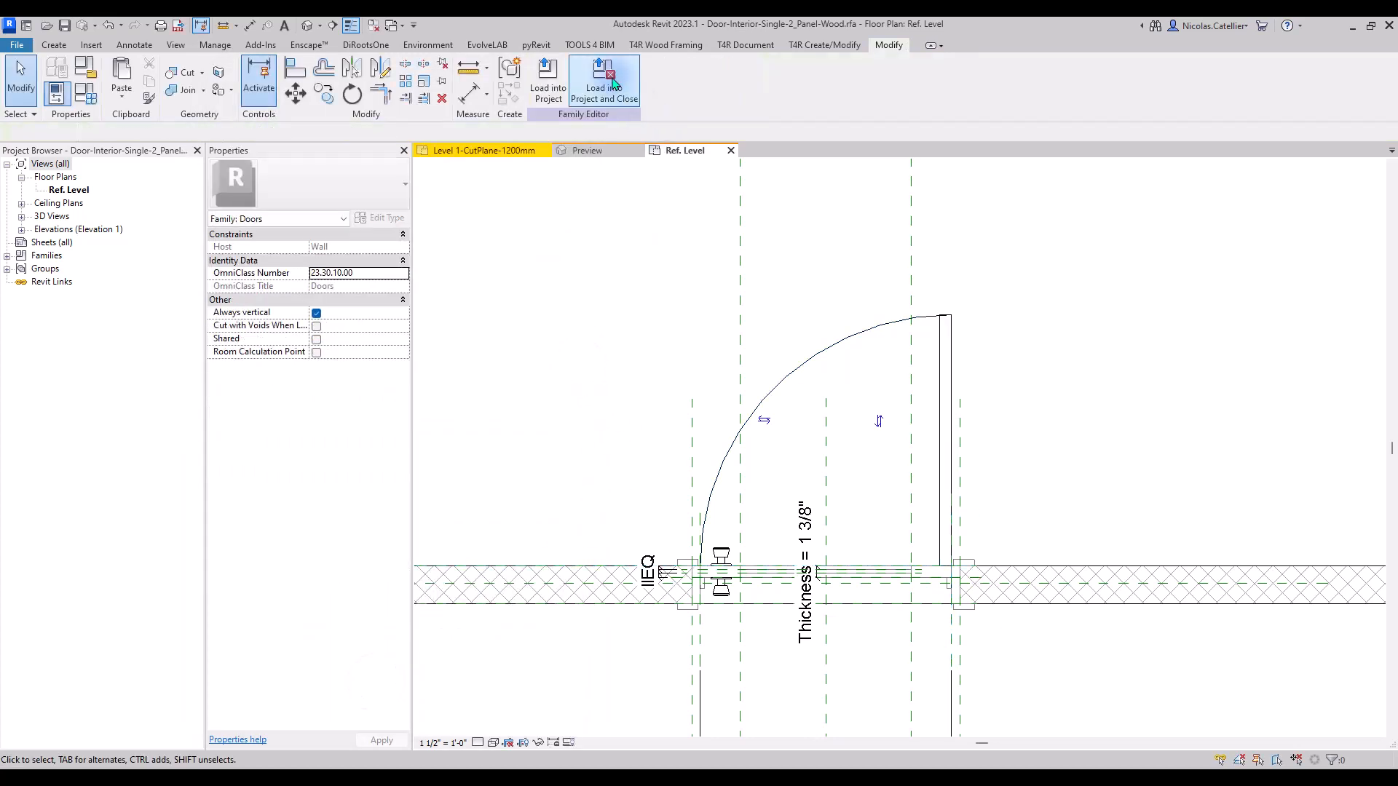
- Load the edited door family into the project and close the family editor
{"action": "left_click", "coordinate": [603, 79]}
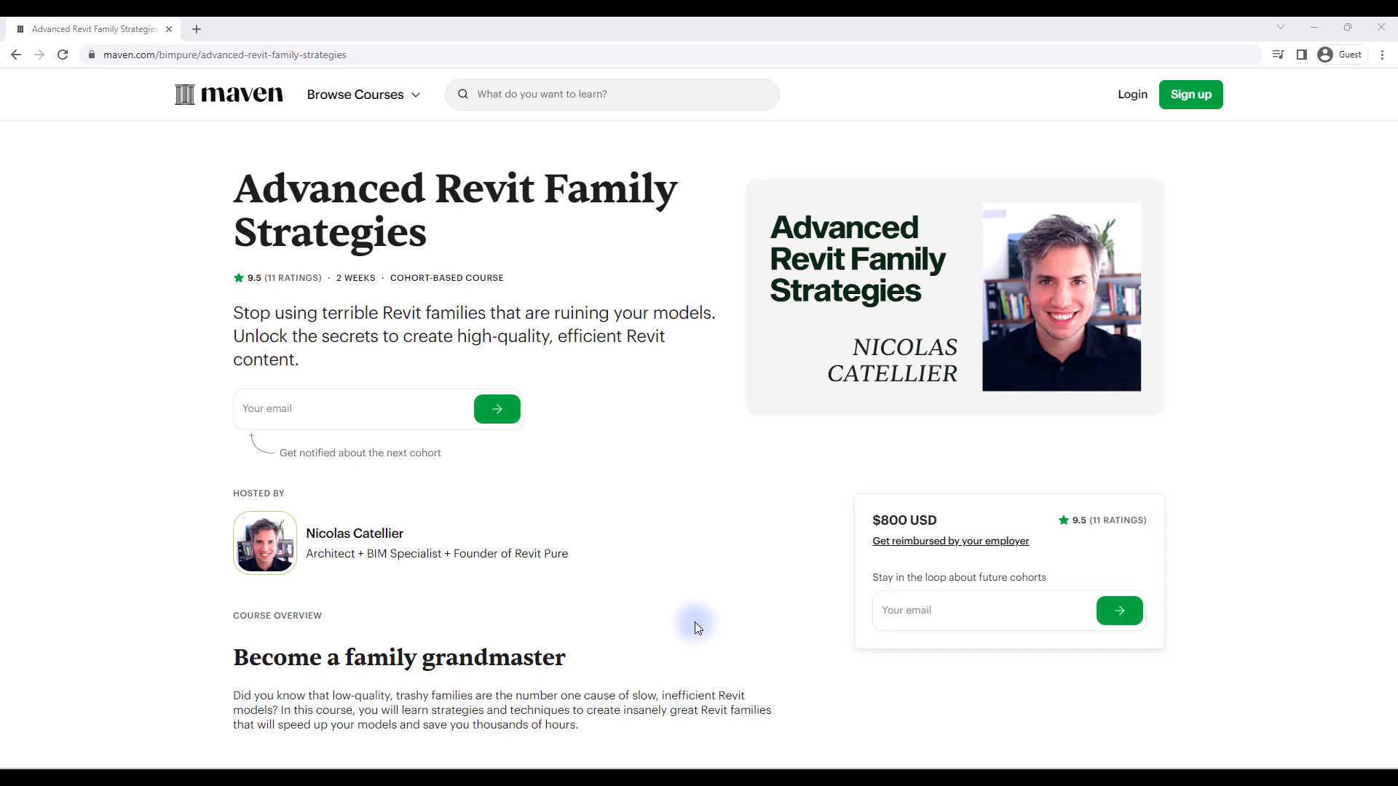
- Scroll the Maven course page down through the syllabus to the student testimonials
{"action": "scroll", "scroll_direction": "down", "scroll_amount": 3}
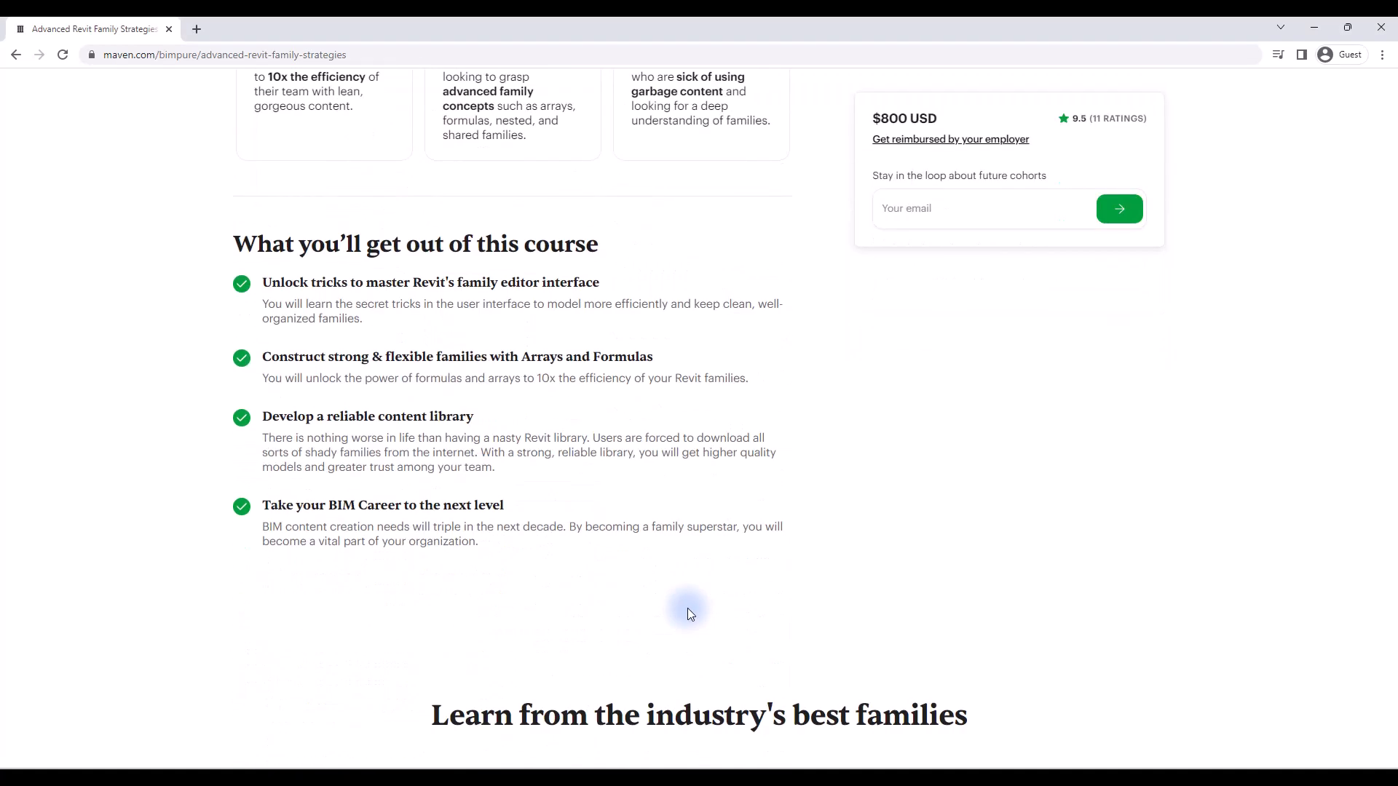
{"action": "scroll", "scroll_direction": "down", "scroll_amount": 3}
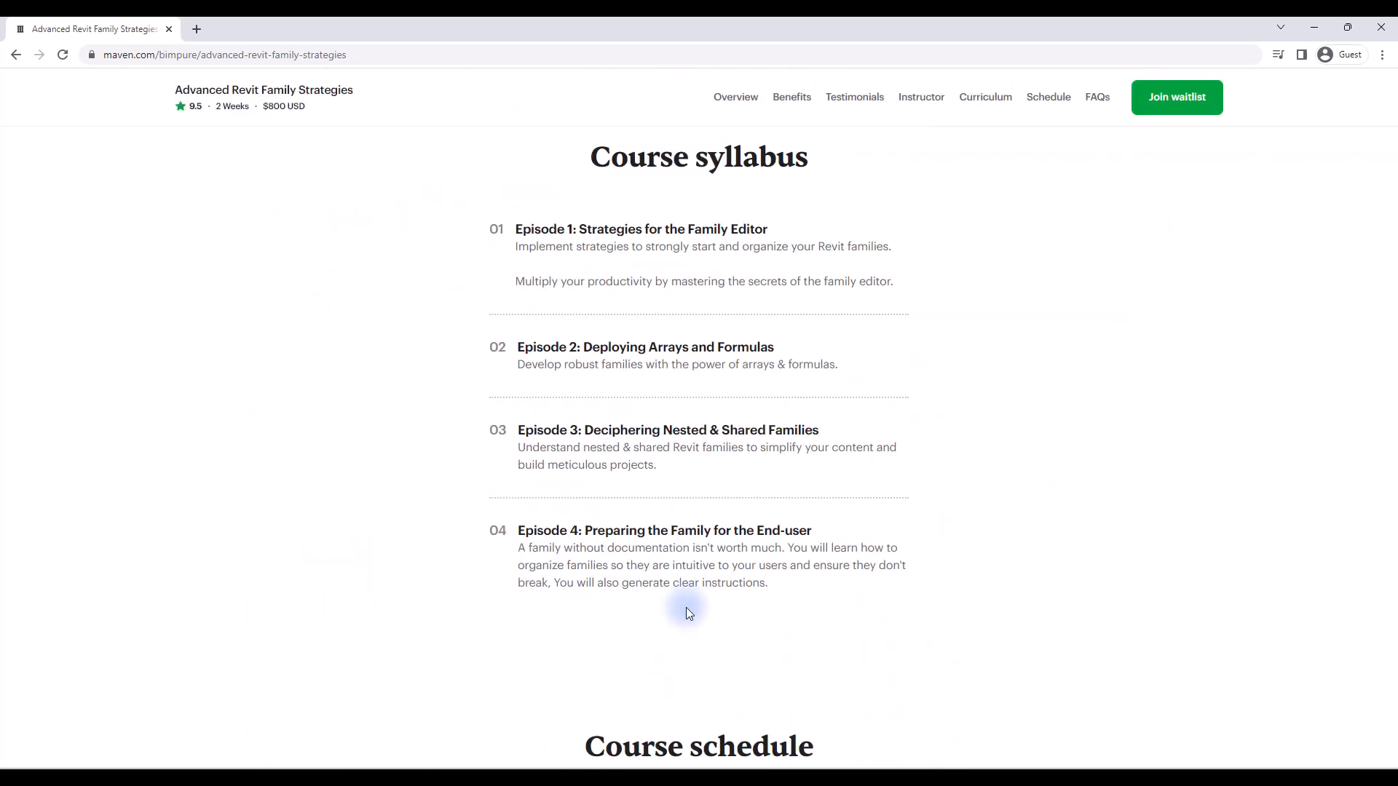
{"action": "scroll", "scroll_direction": "down", "scroll_amount": 3}
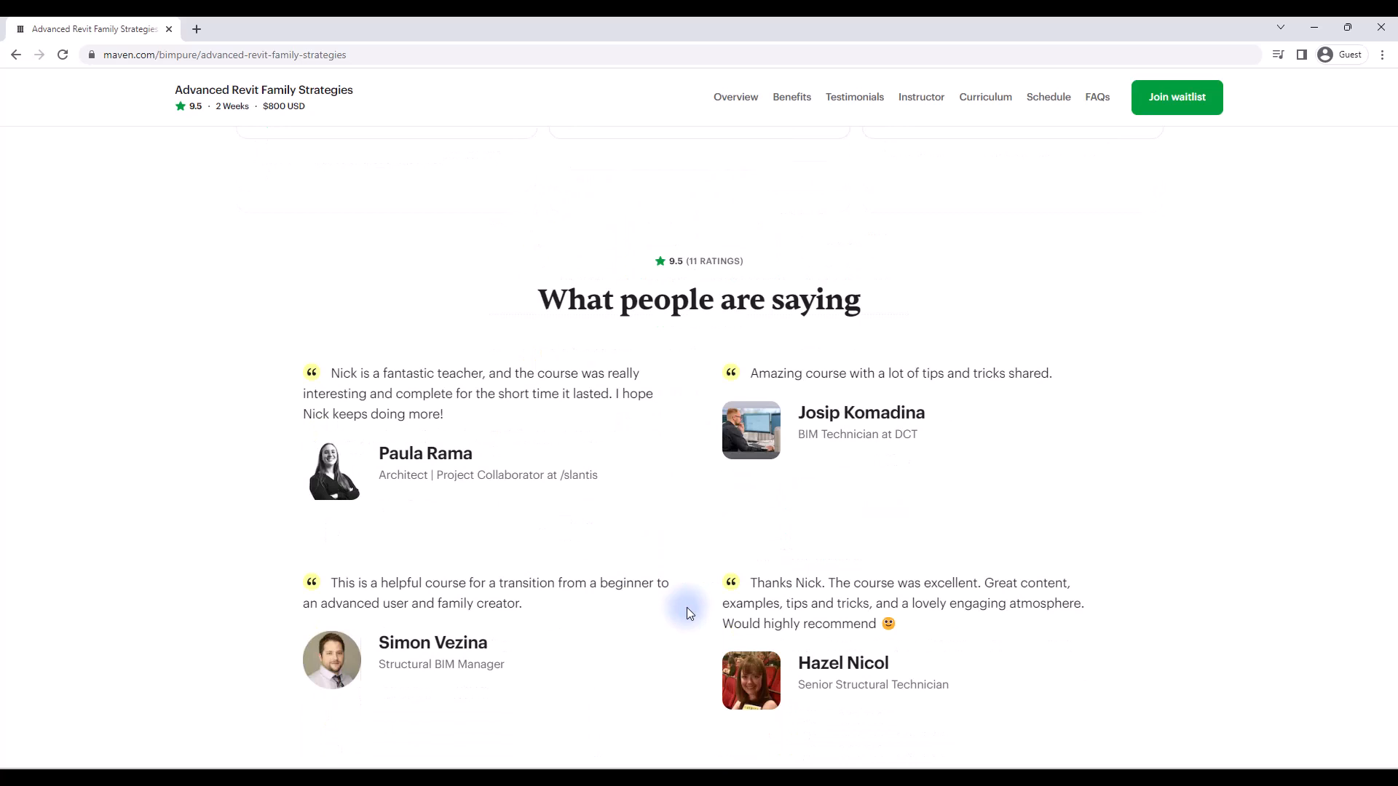